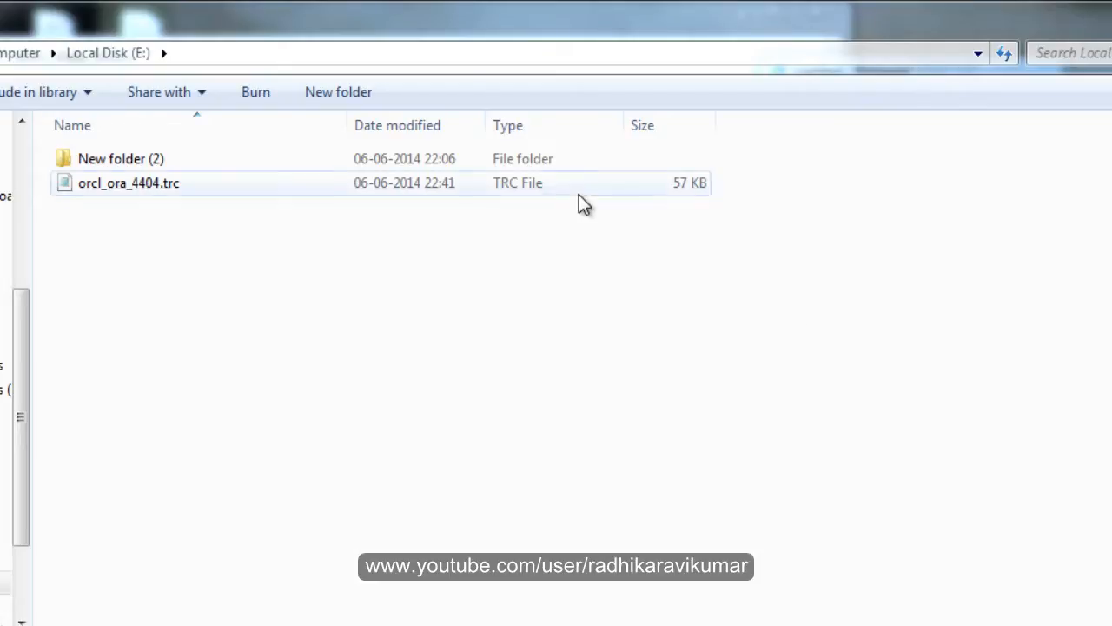
# Run tkprof E:\orcl_ora_4404.trc E:\new.txt, pasting the trace file name, to produce new.txt
pyautogui.click(128, 183)
pyautogui.write('t')
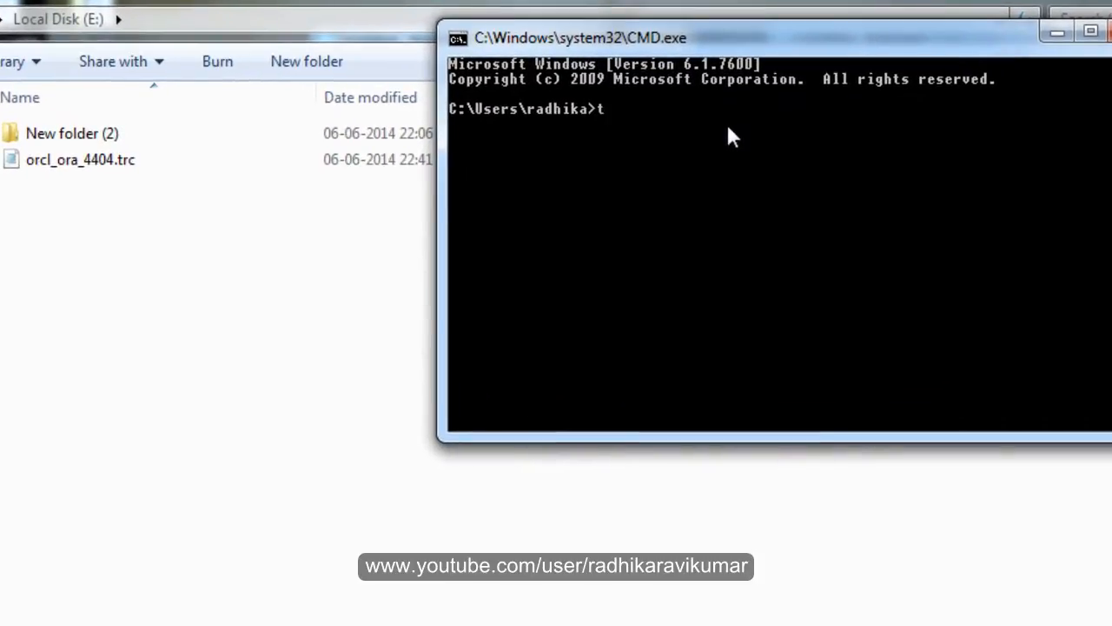
pyautogui.write('kprof')
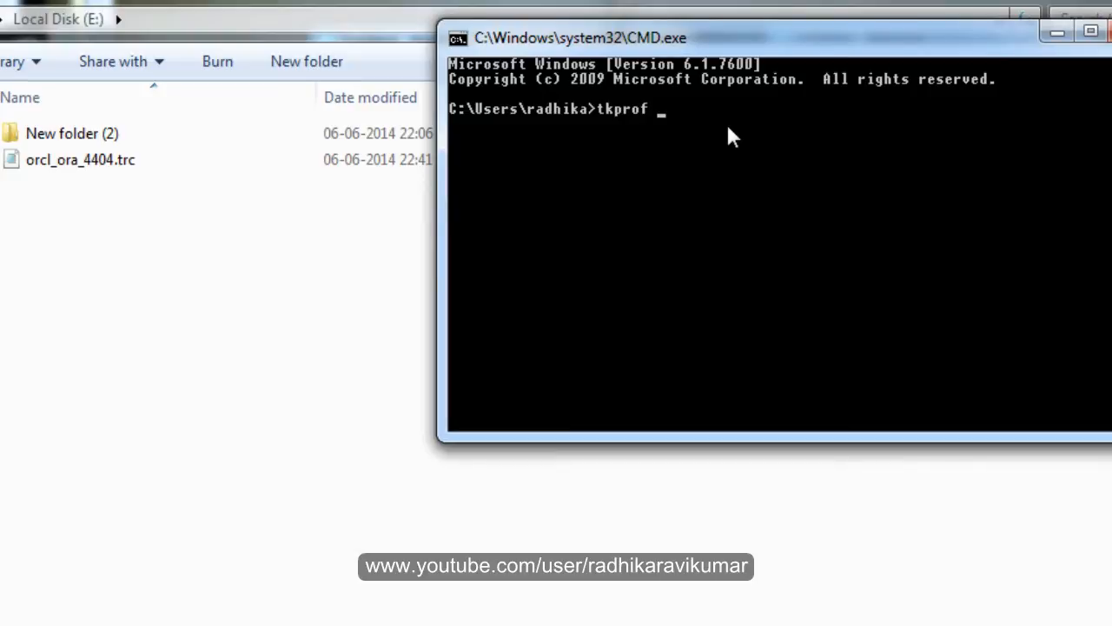
pyautogui.write('E')
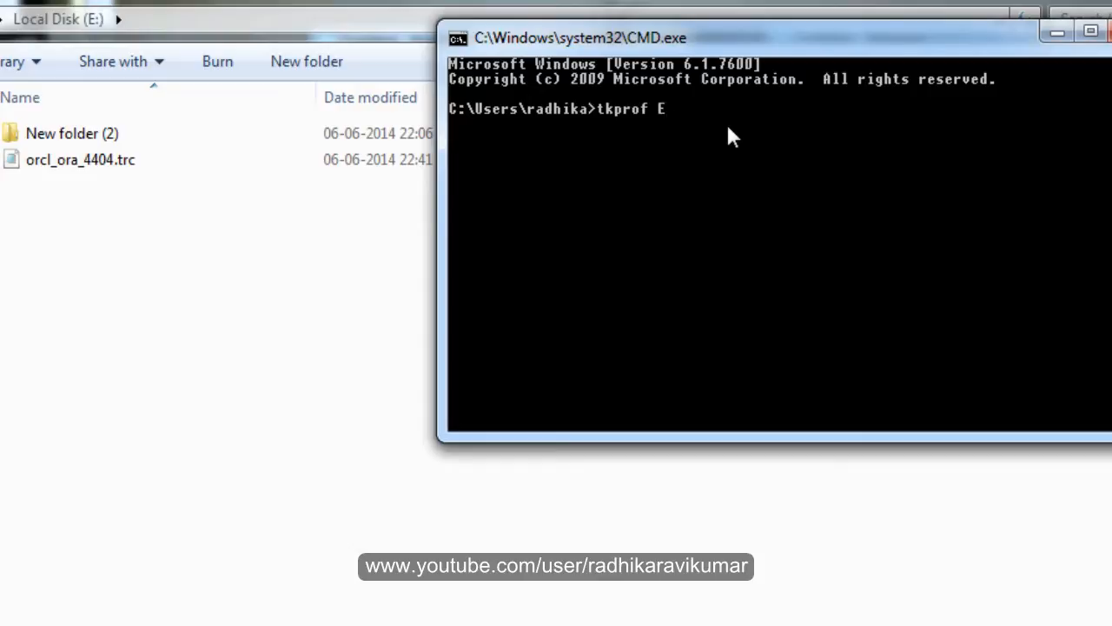
pyautogui.write(':')
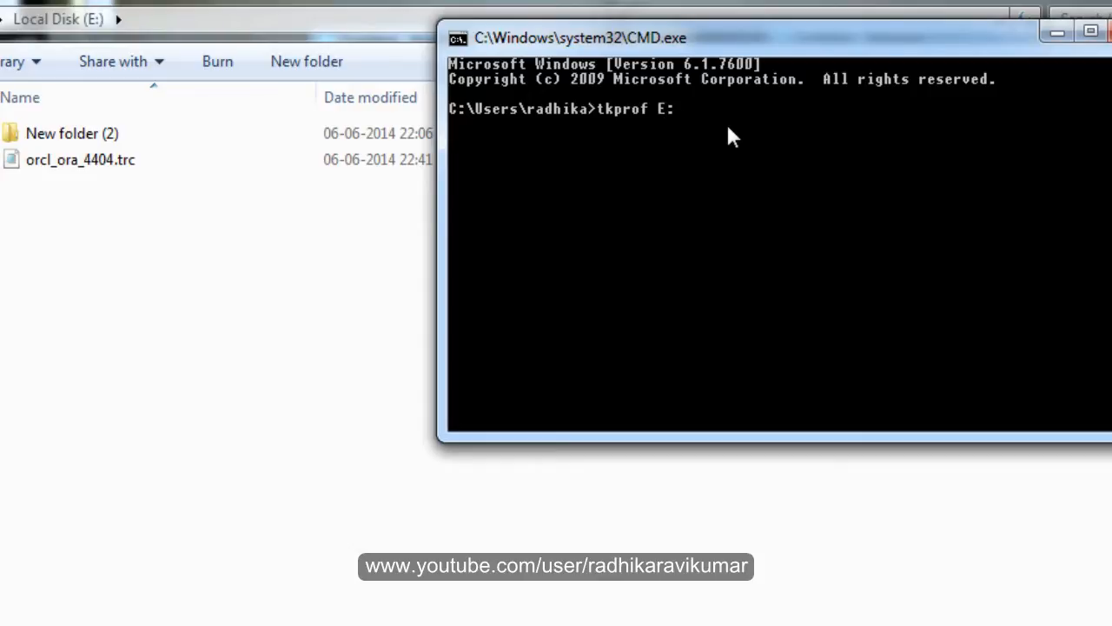
pyautogui.rightClick(730, 130)
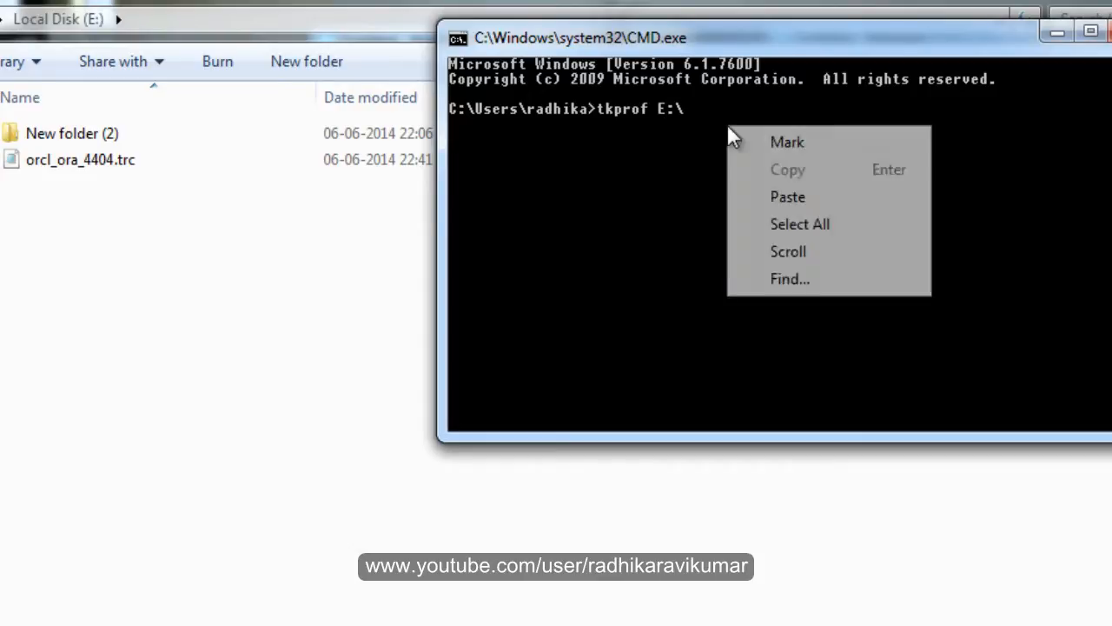
pyautogui.click(787, 196)
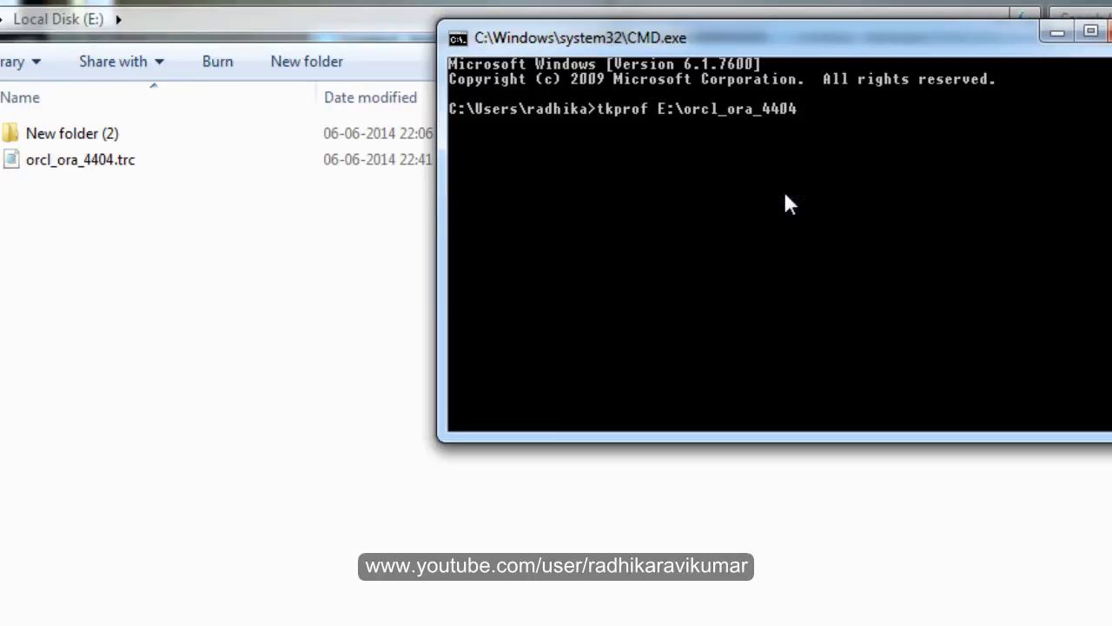
pyautogui.write('.TRC')
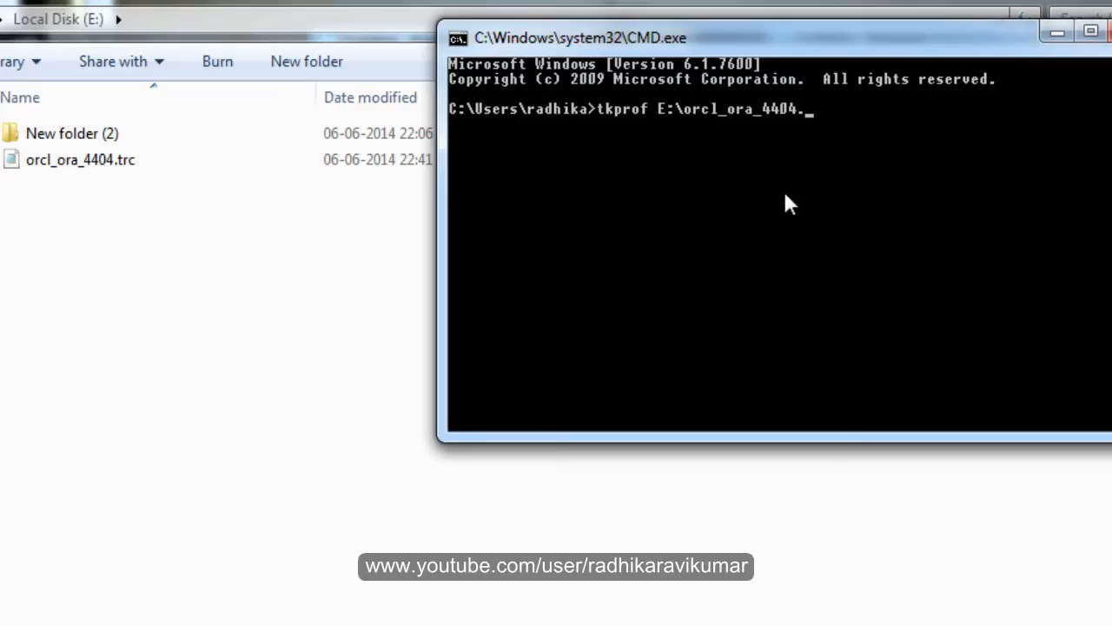
pyautogui.write('trc  E')
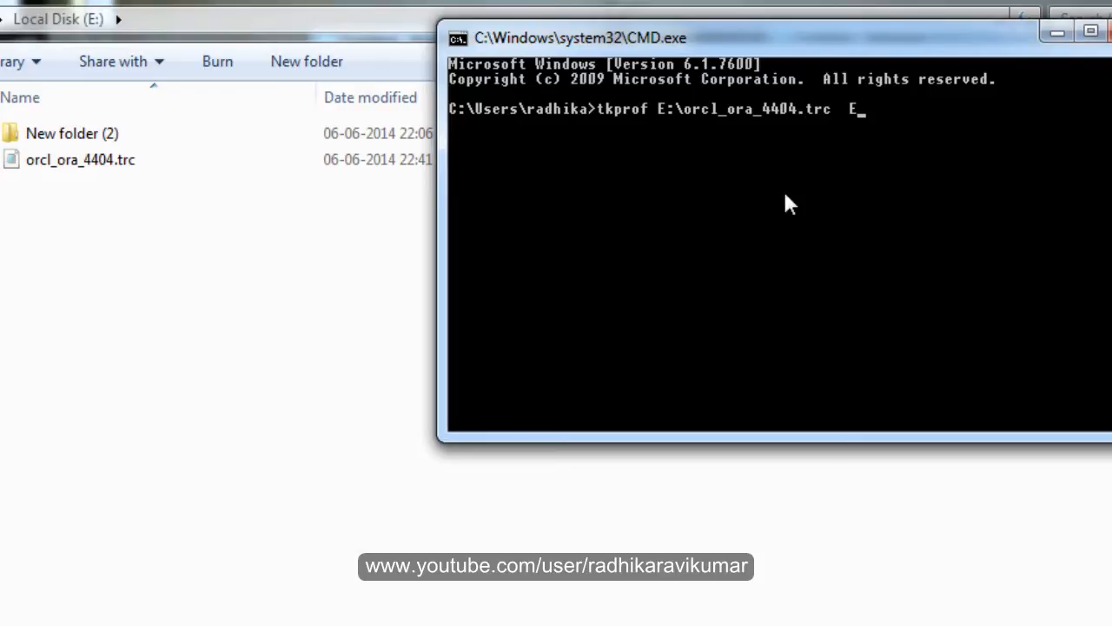
pyautogui.write(':\\')
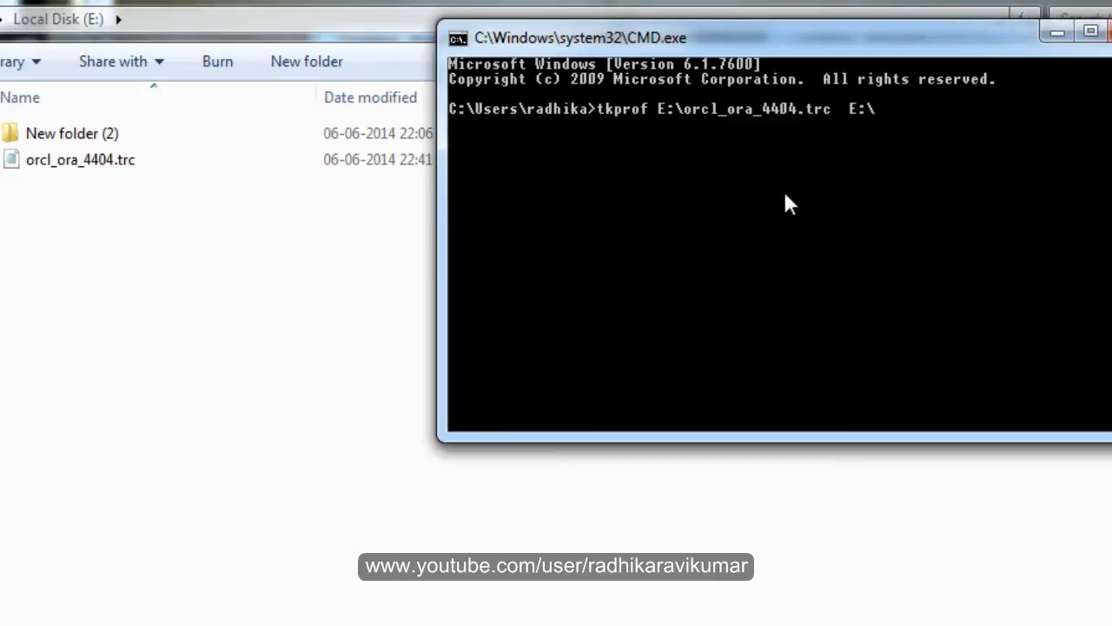
pyautogui.write('new')
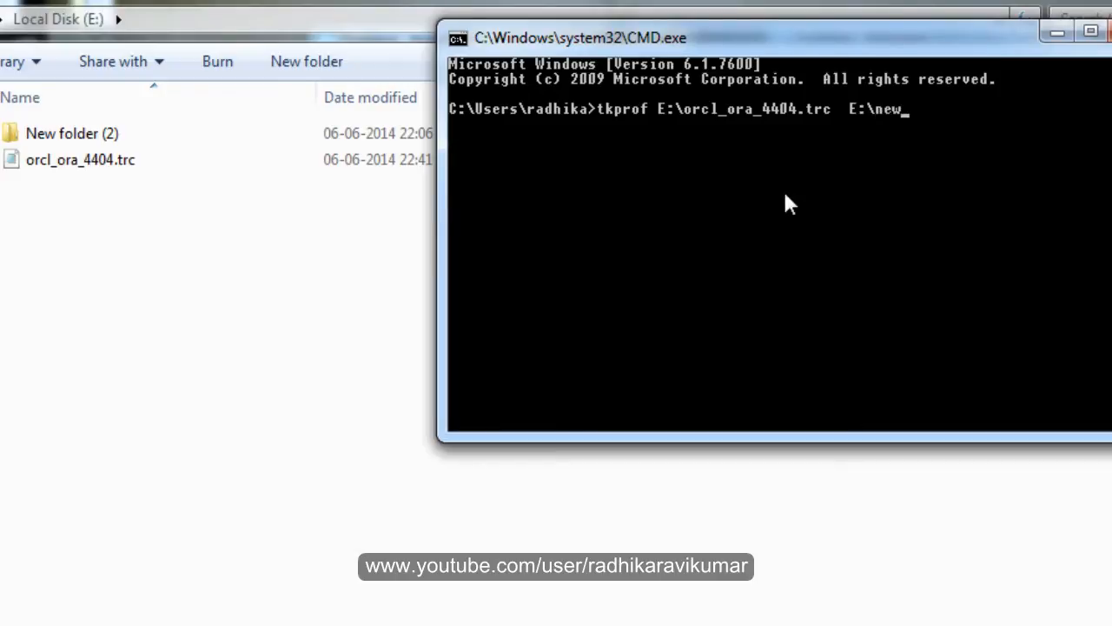
pyautogui.write('.txt')
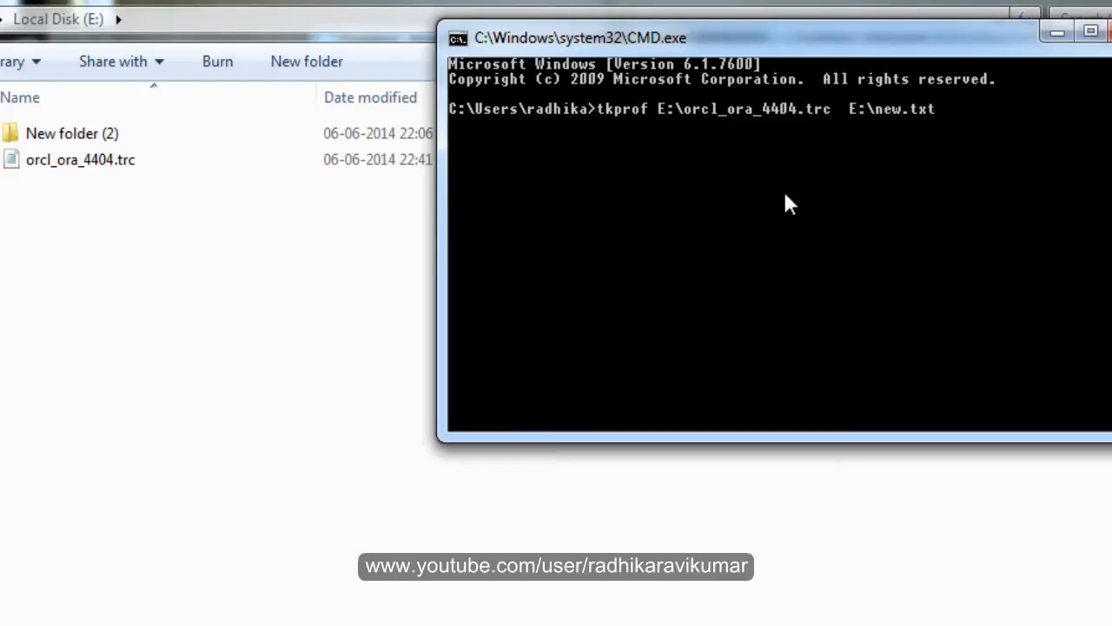
pyautogui.moveTo(608, 122)
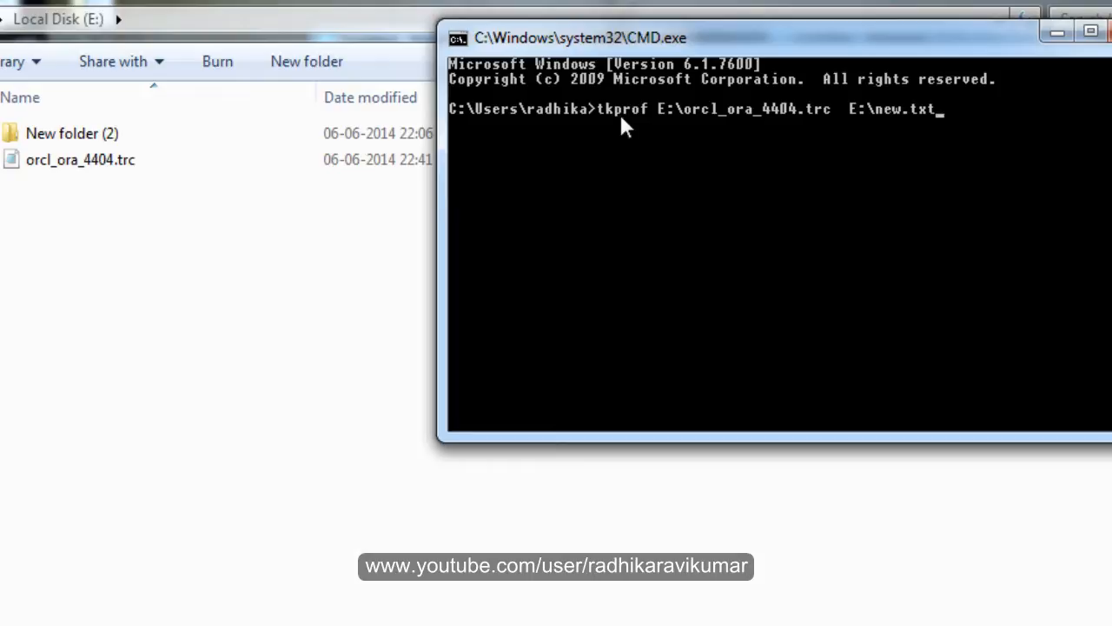
pyautogui.moveTo(820, 125)
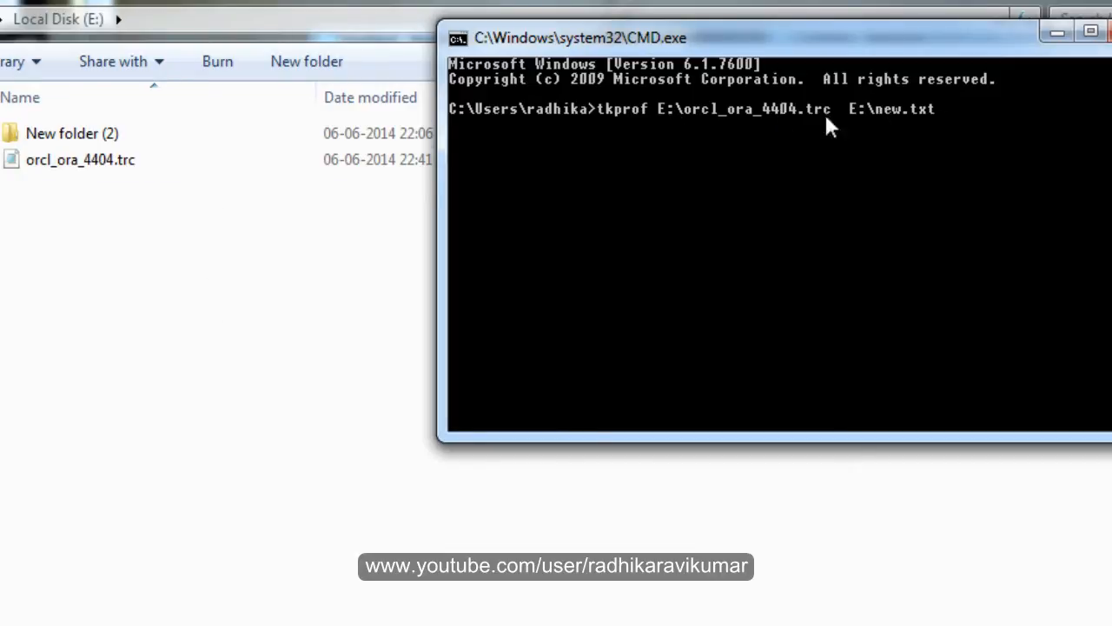
pyautogui.moveTo(879, 125)
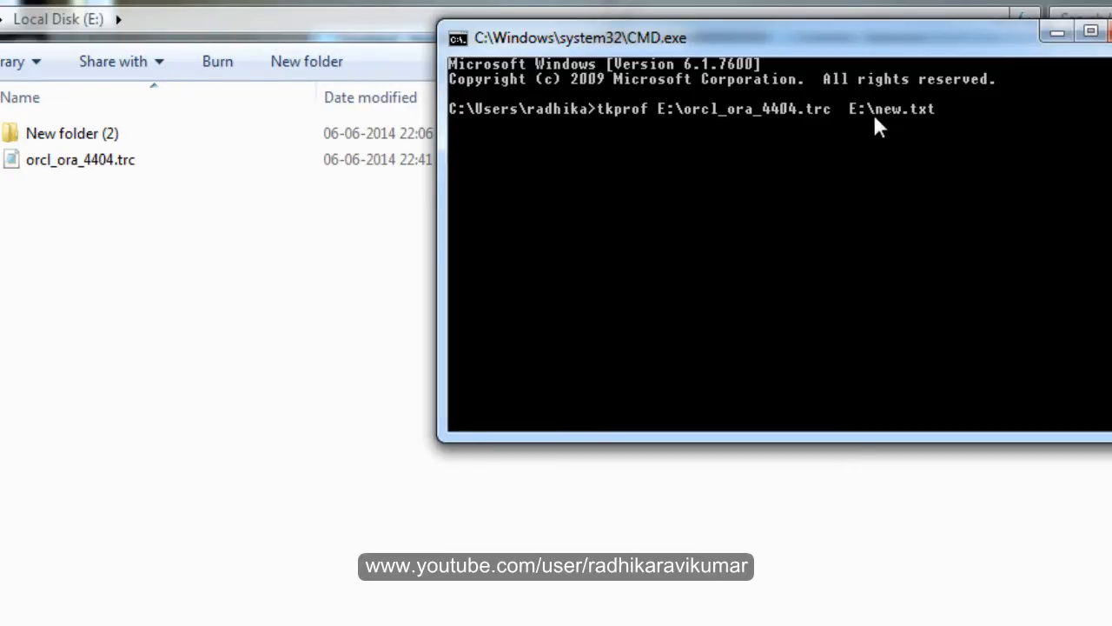
pyautogui.moveTo(900, 128)
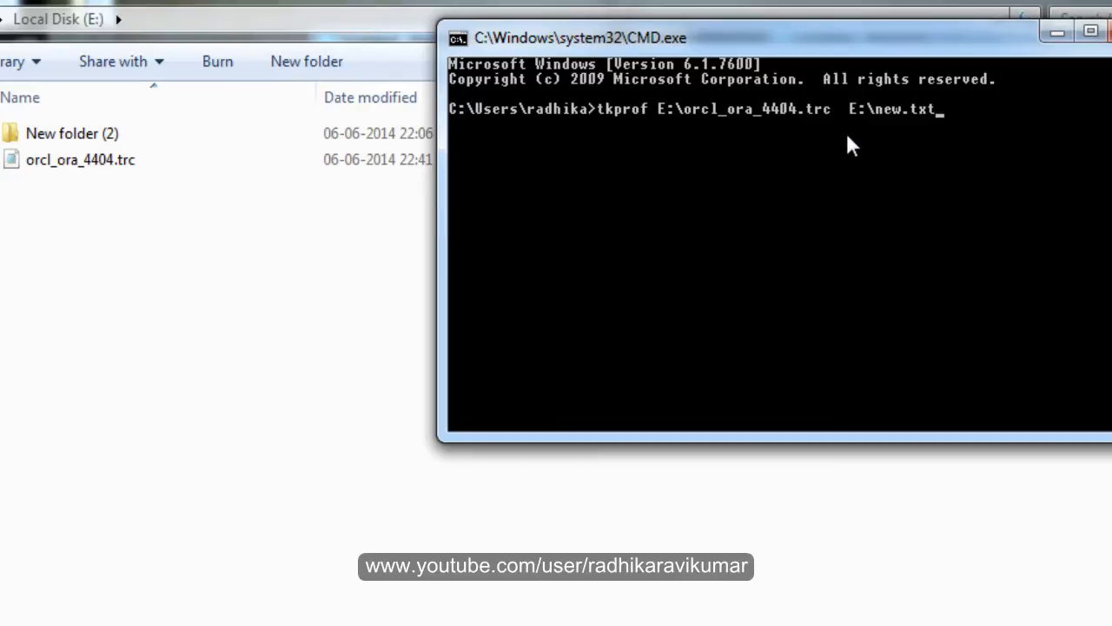
pyautogui.press('enter')
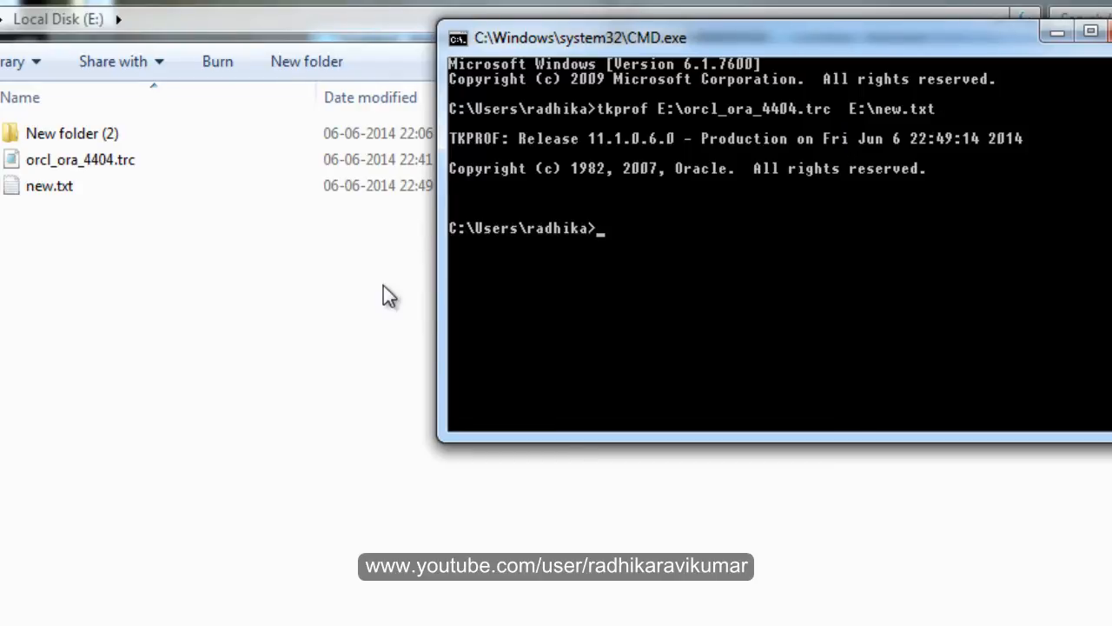
pyautogui.moveTo(45, 235)
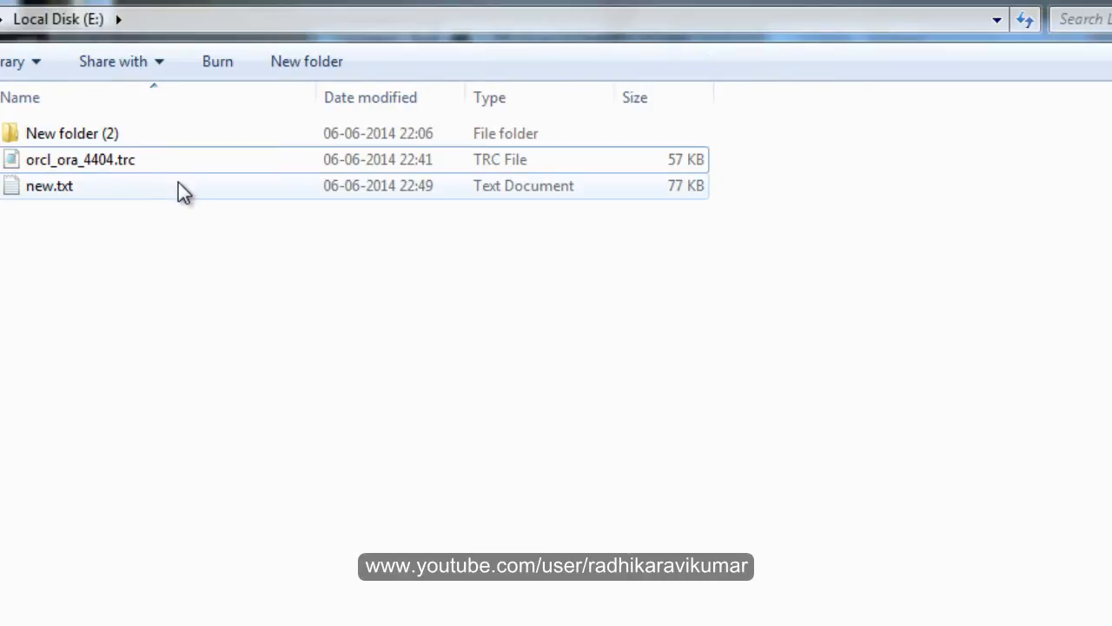
# View new.txt in Notepad and highlight the alter session set sql_trace=true statement
pyautogui.doubleClick(49, 184)
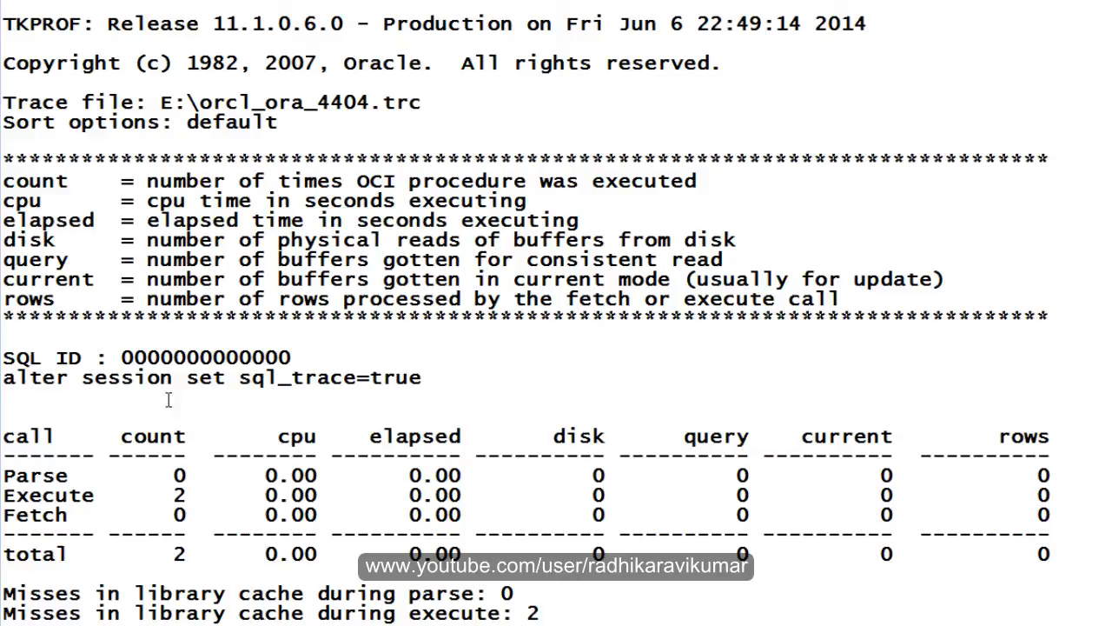
pyautogui.moveTo(7, 377)
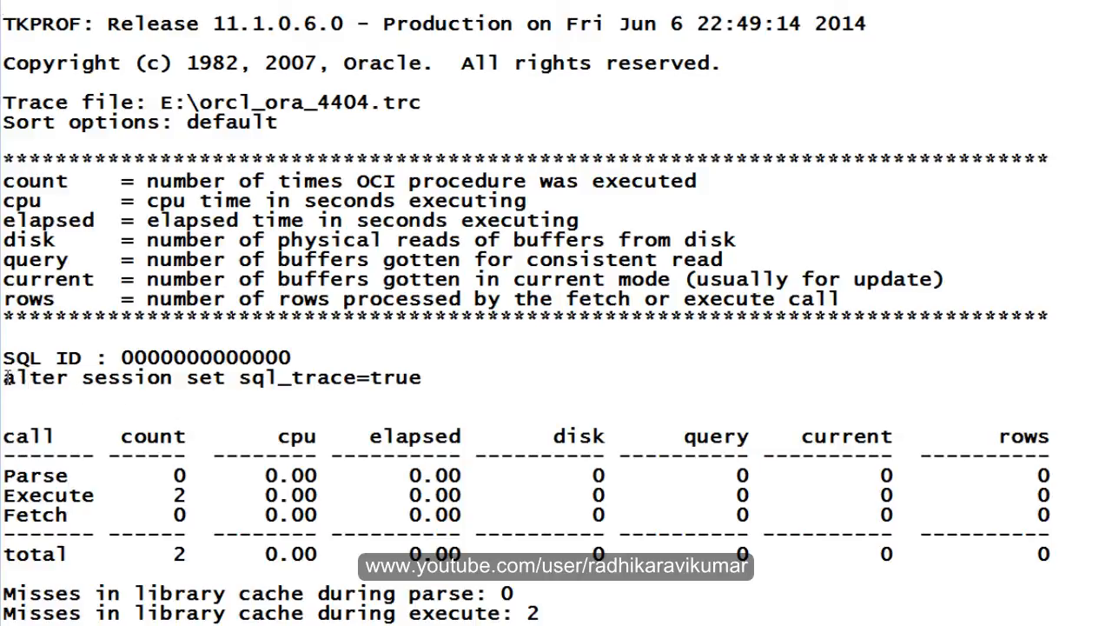
pyautogui.moveTo(3, 378); pyautogui.dragTo(424, 377)
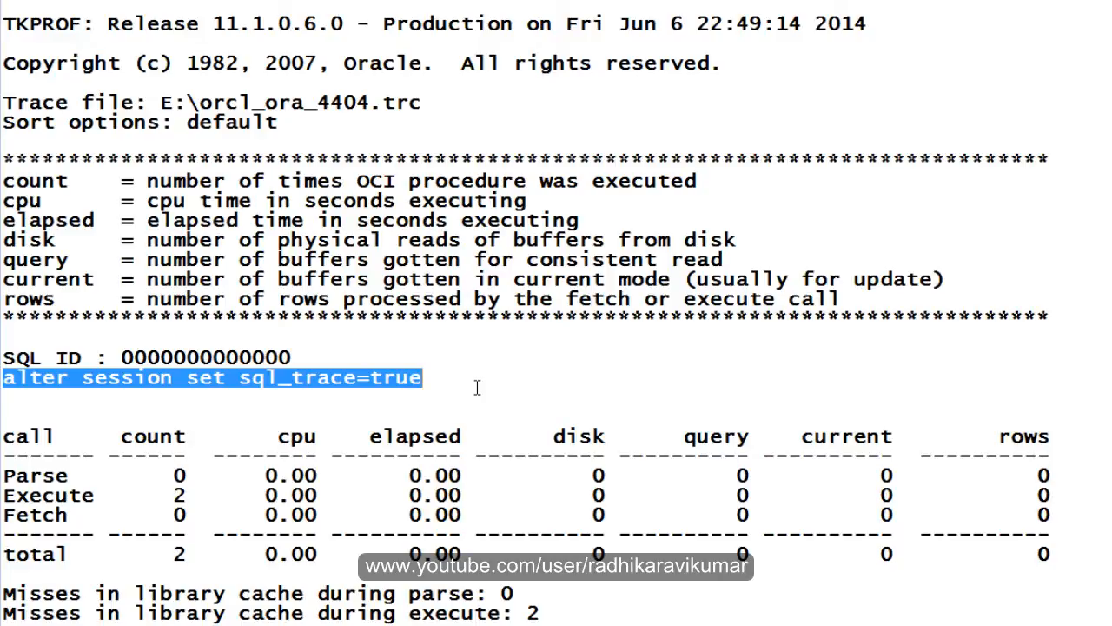
pyautogui.scroll(-3)
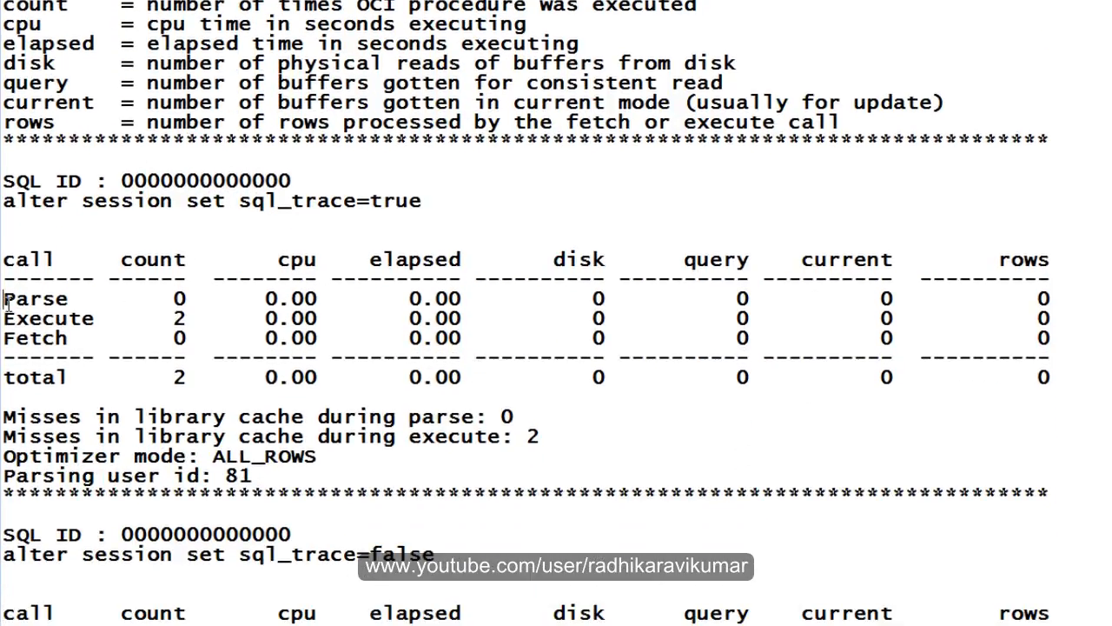
# Highlight the statistics row and the cpu and disk column headings for that statement
pyautogui.moveTo(4, 299); pyautogui.dragTo(1050, 337)
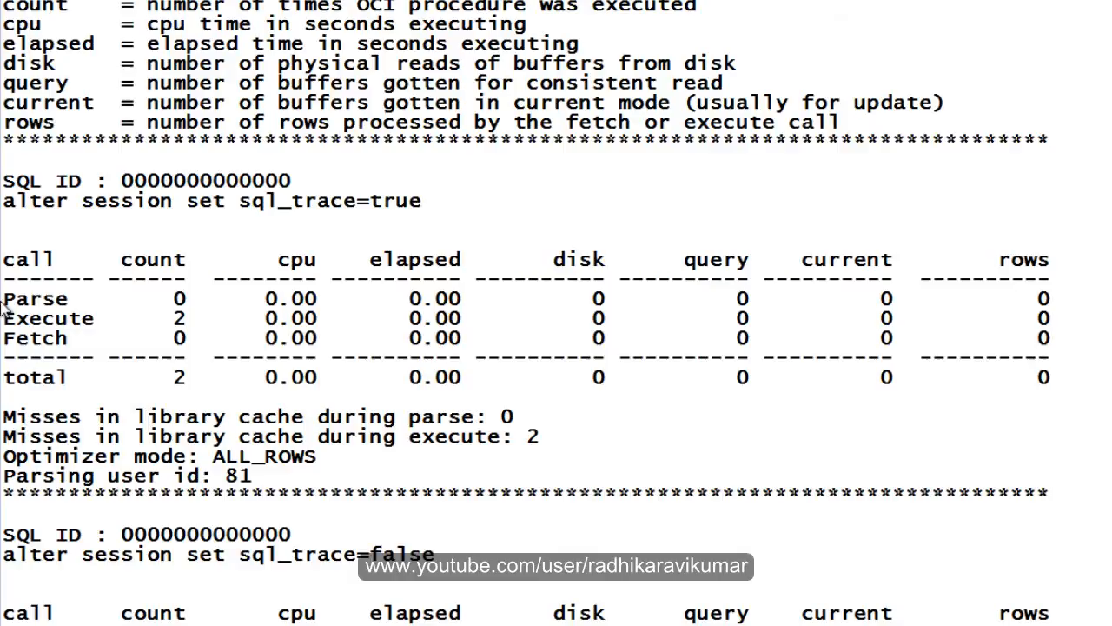
pyautogui.moveTo(8, 299); pyautogui.dragTo(87, 339)
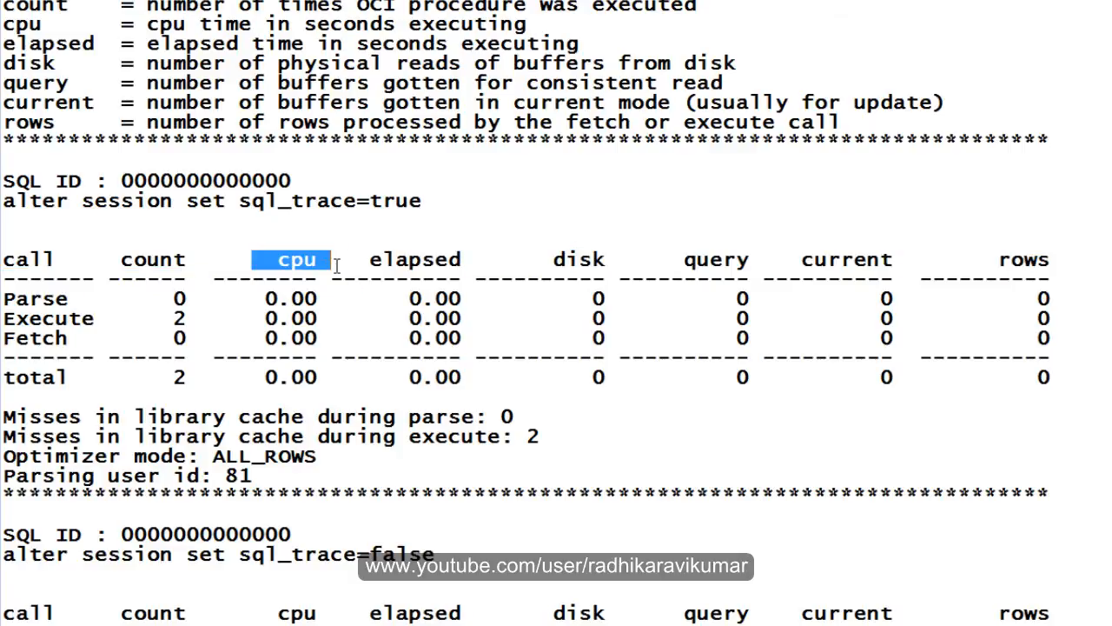
pyautogui.moveTo(432, 264)
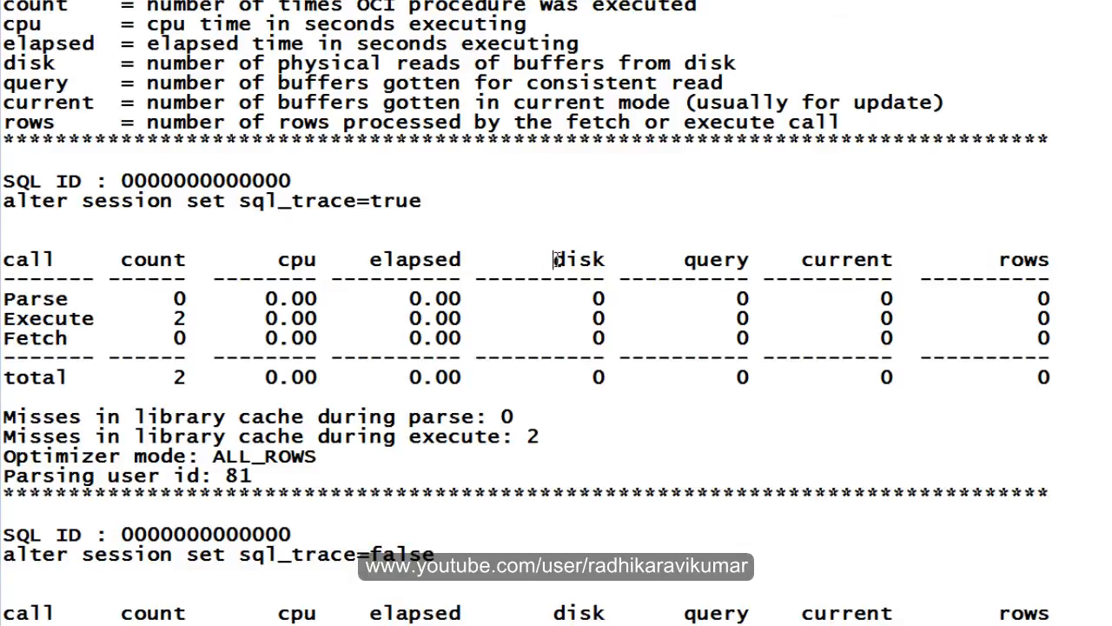
pyautogui.doubleClick(577, 259)
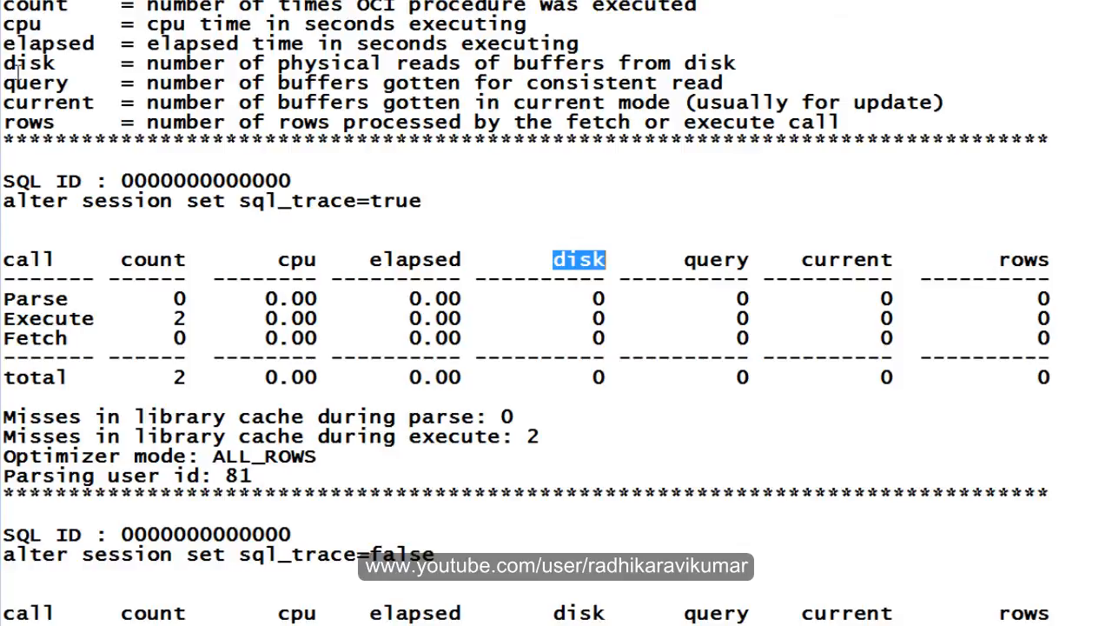
pyautogui.moveTo(108, 111)
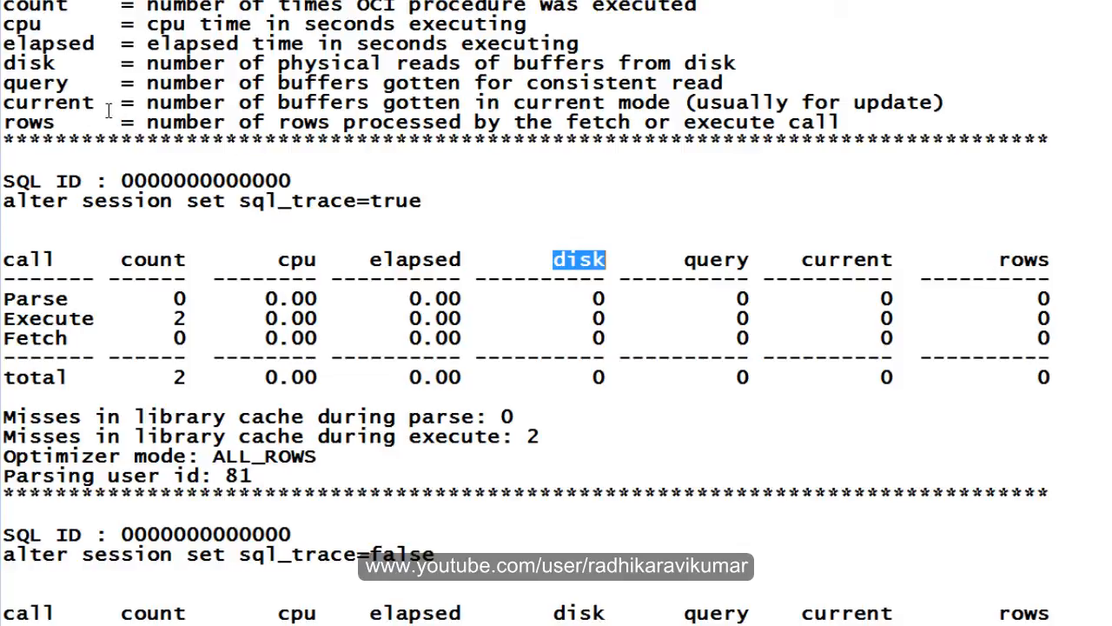
pyautogui.moveTo(501, 398)
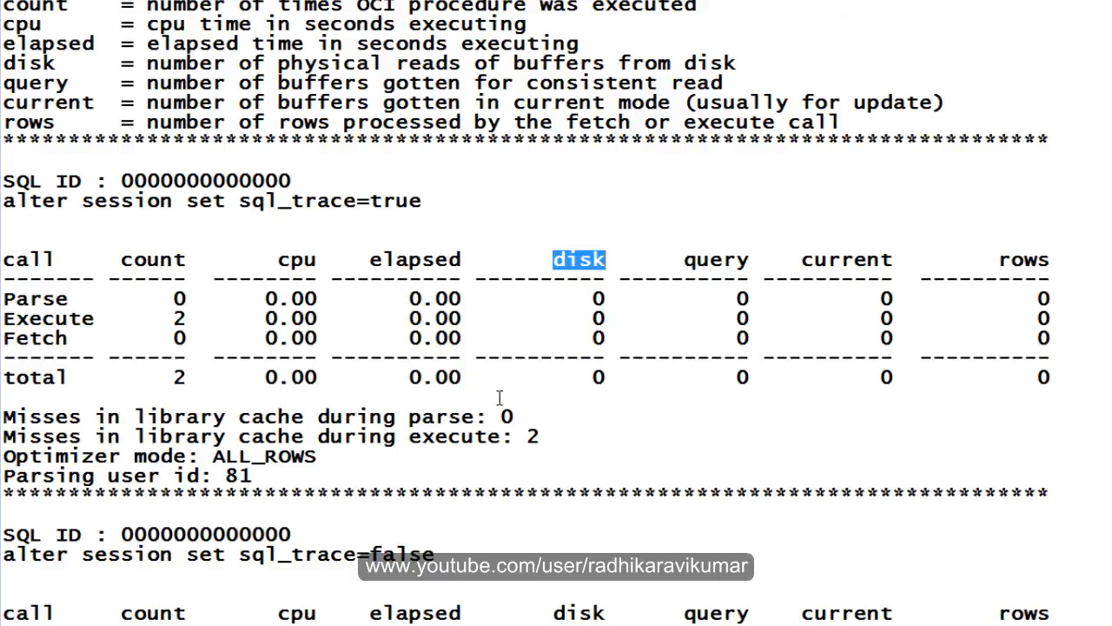
pyautogui.moveTo(435, 230)
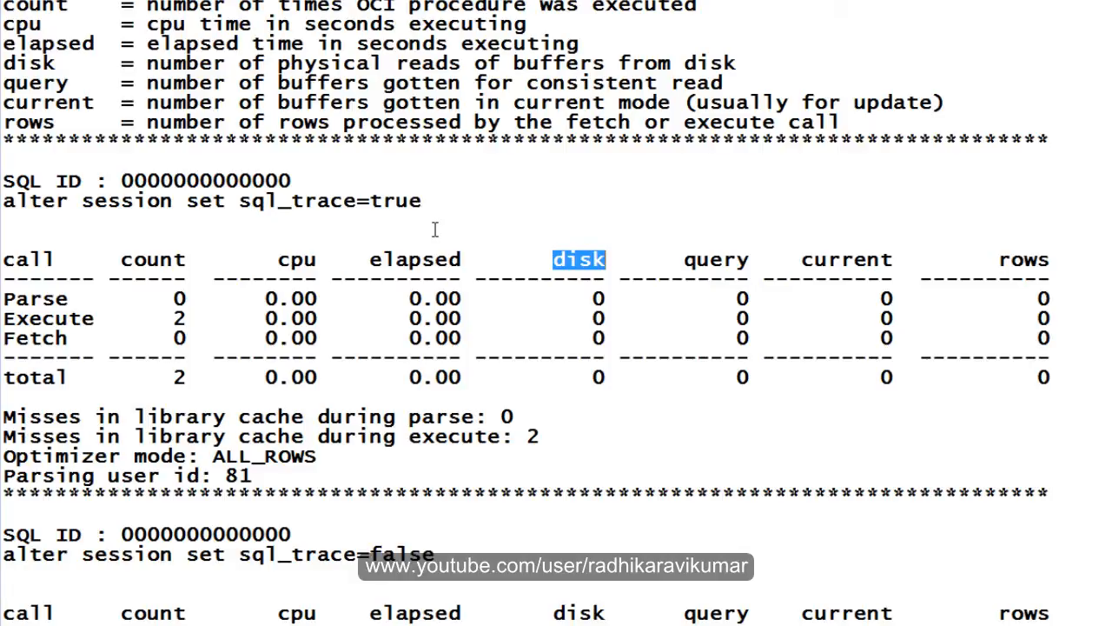
pyautogui.moveTo(608, 160)
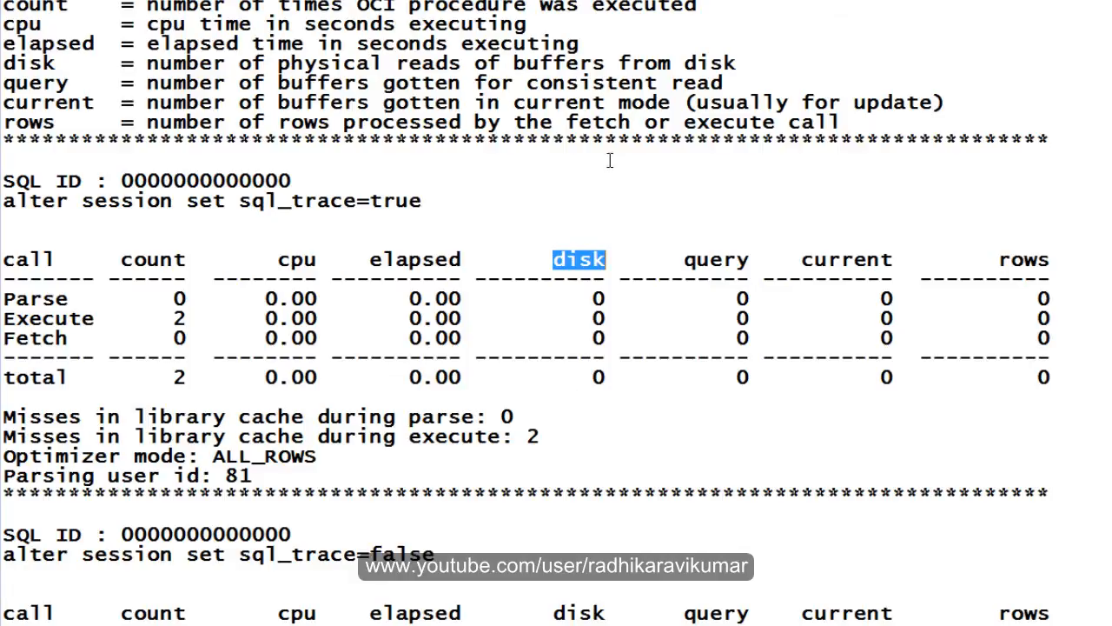
pyautogui.moveTo(292, 226)
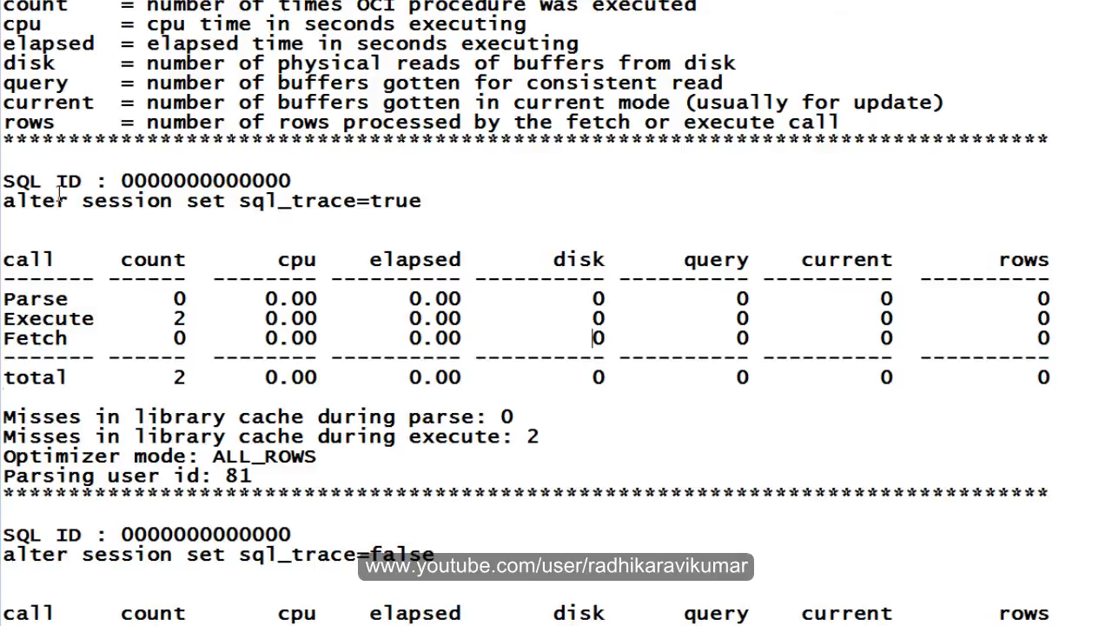
pyautogui.scroll(-3)
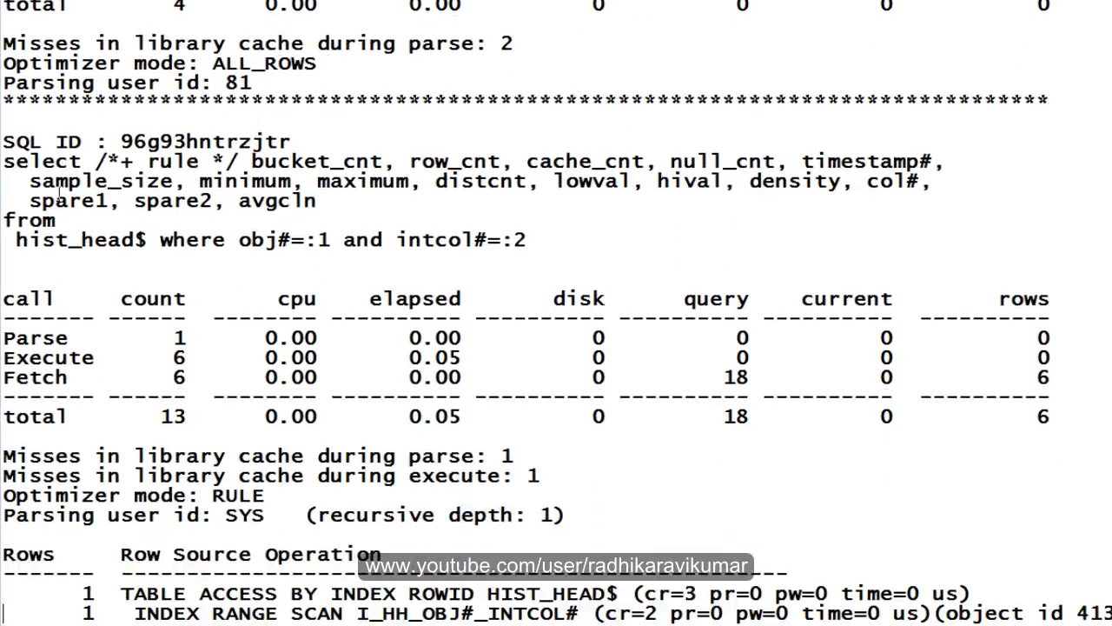
pyautogui.scroll(-3)
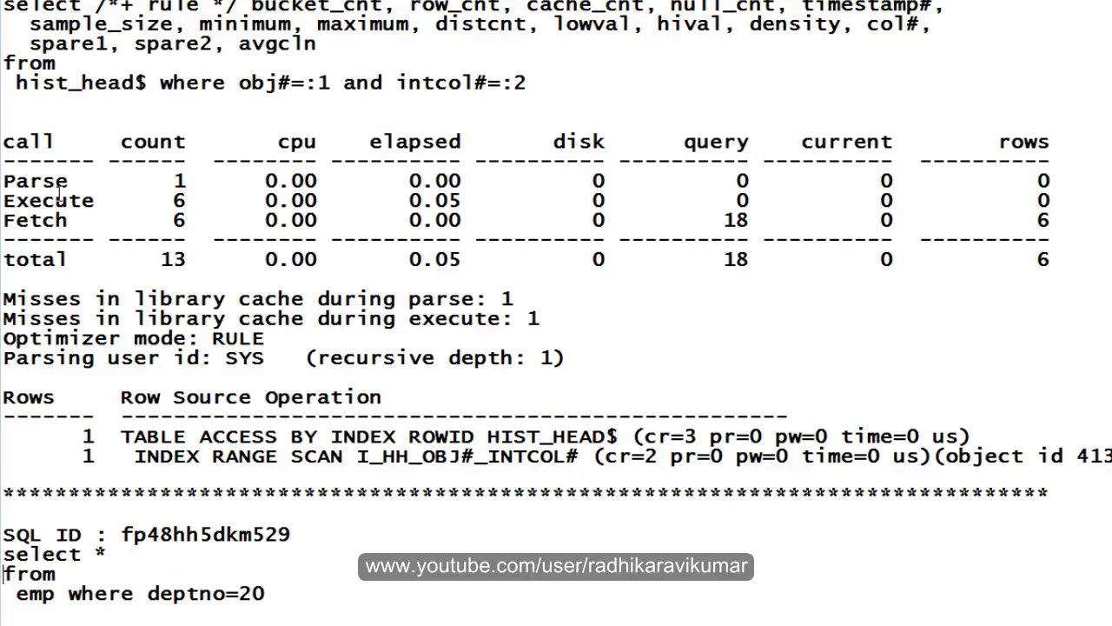
pyautogui.scroll(-3)
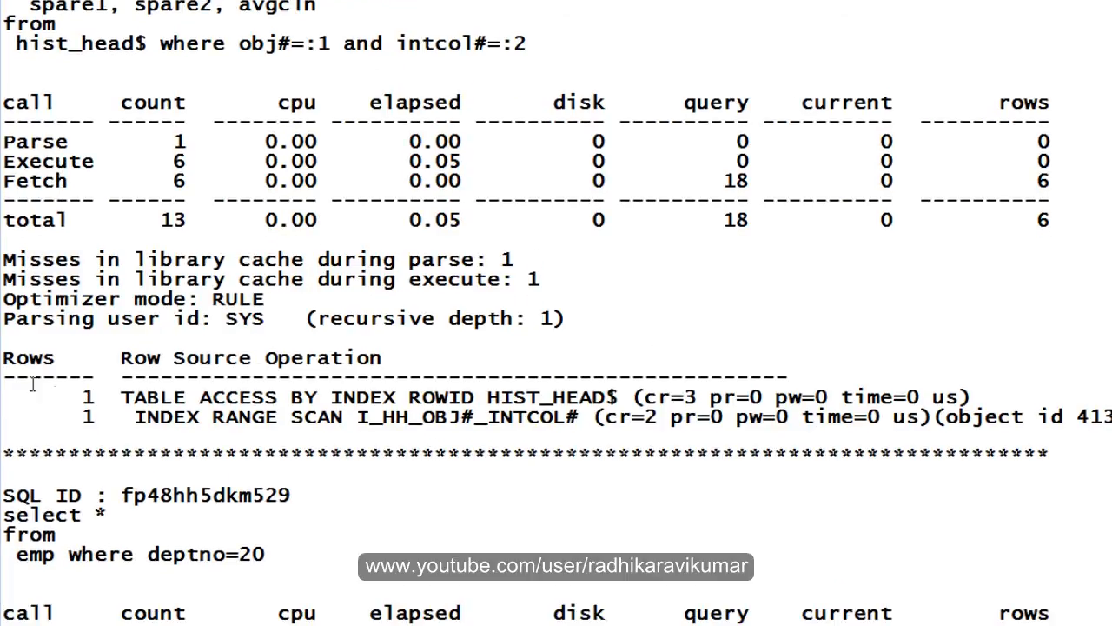
pyautogui.moveTo(18, 515); pyautogui.dragTo(269, 555)
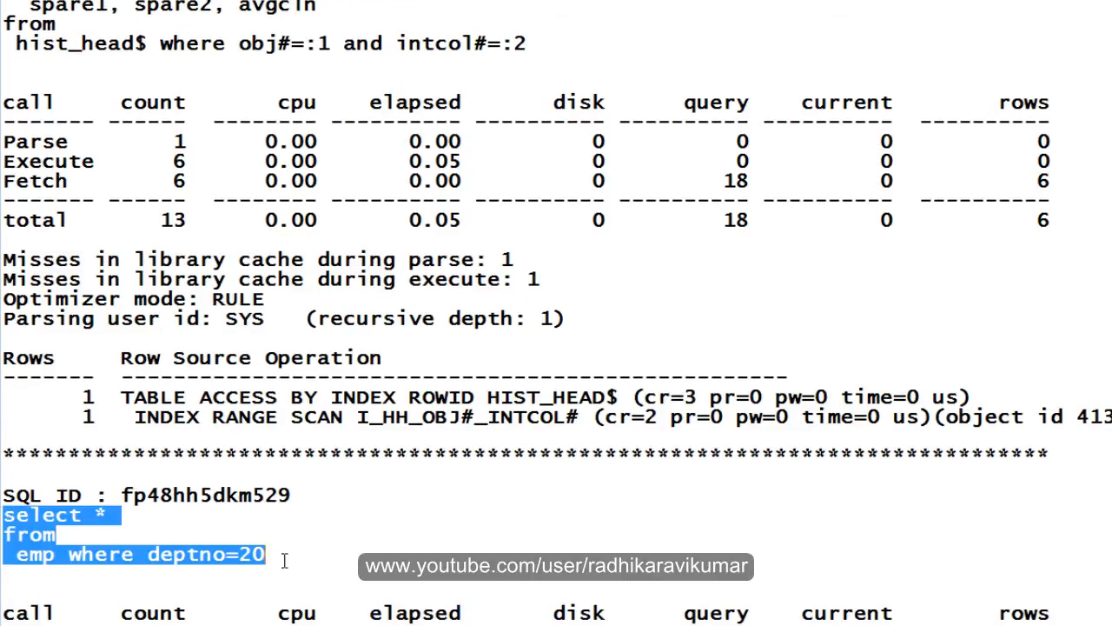
pyautogui.scroll(-3)
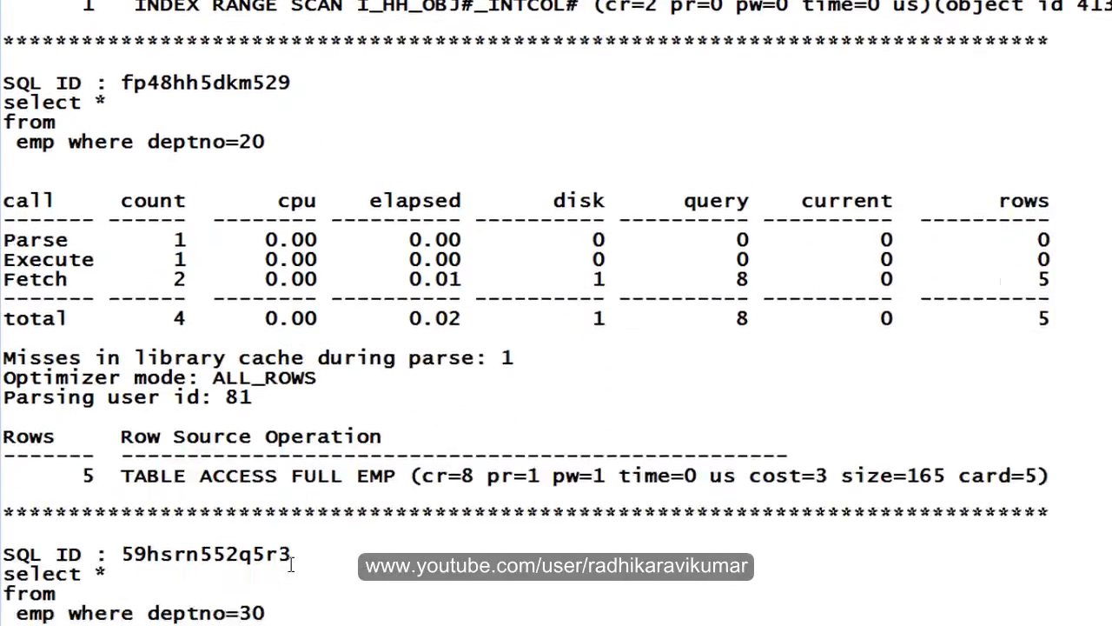
pyautogui.scroll(-3)
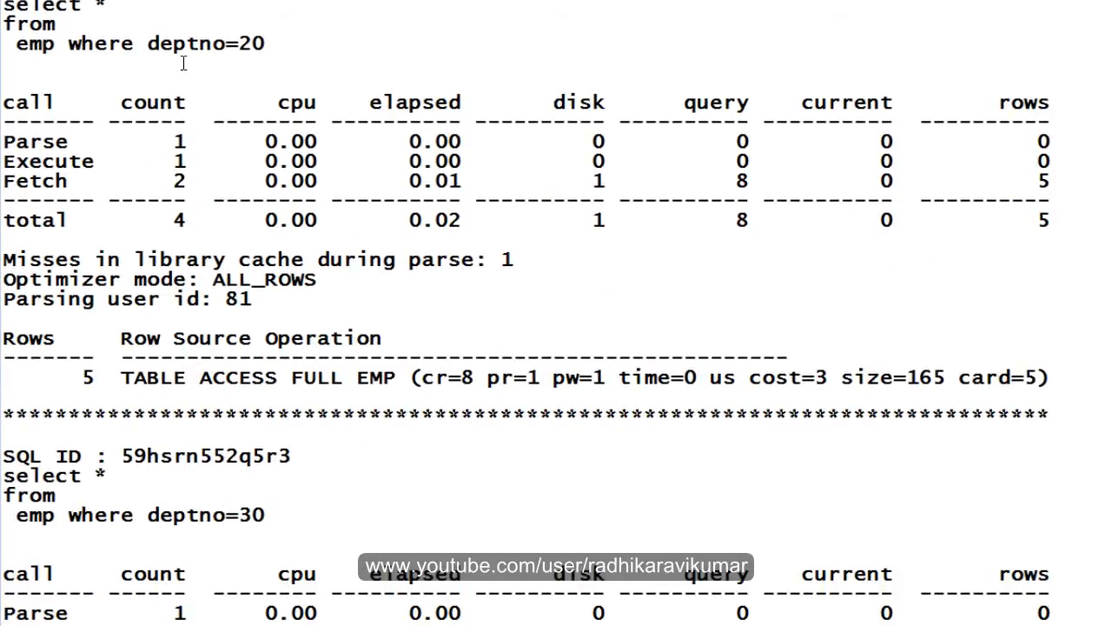
pyautogui.moveTo(258, 167)
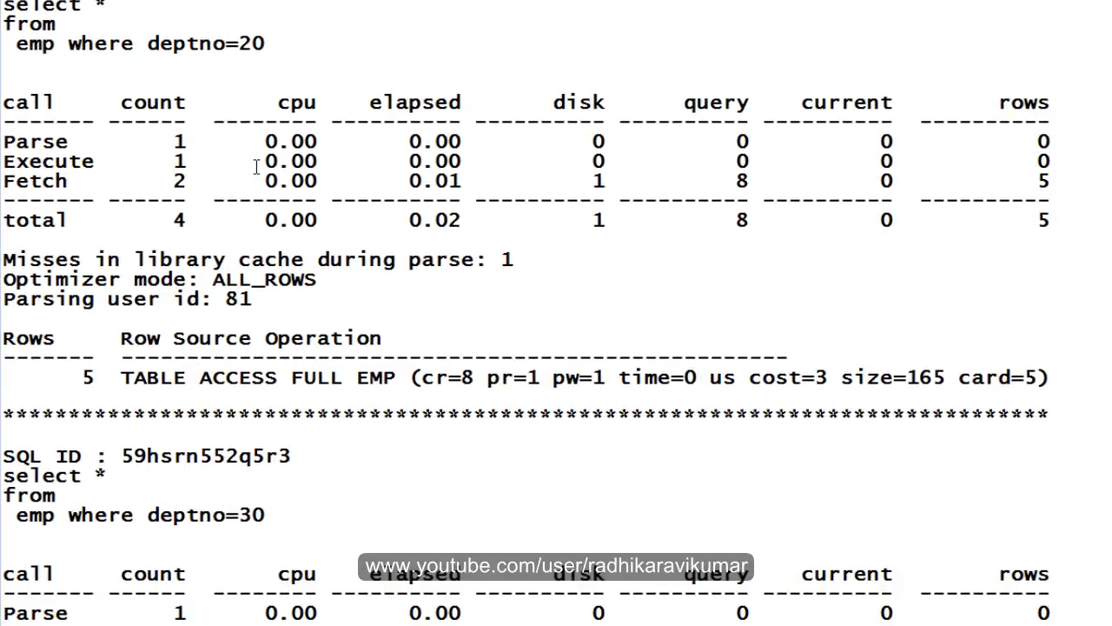
pyautogui.doubleClick(170, 181)
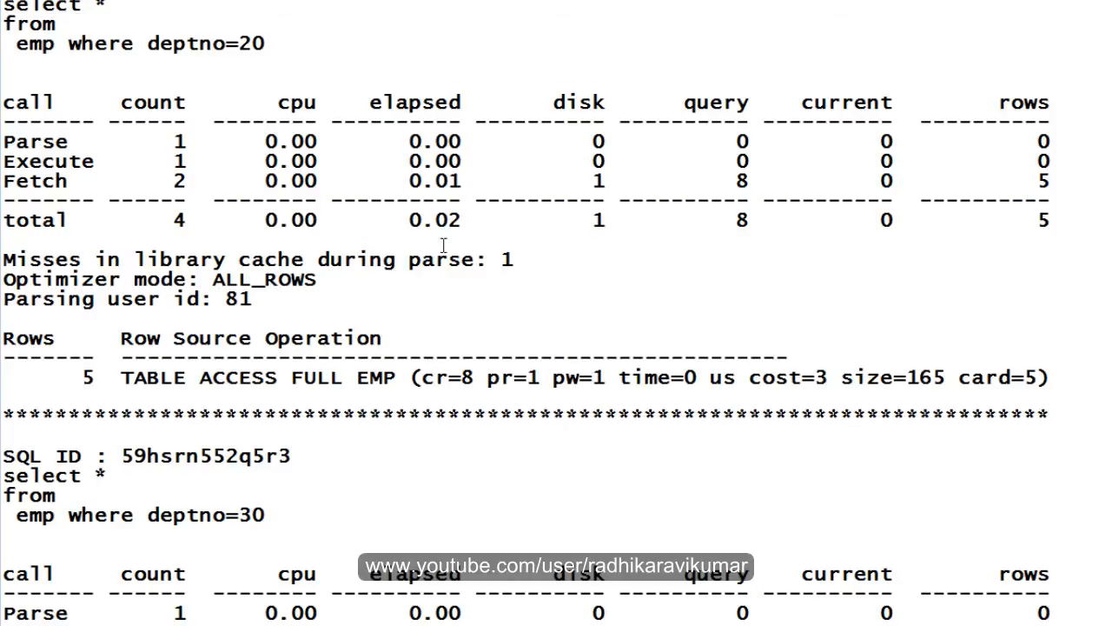
pyautogui.moveTo(476, 278)
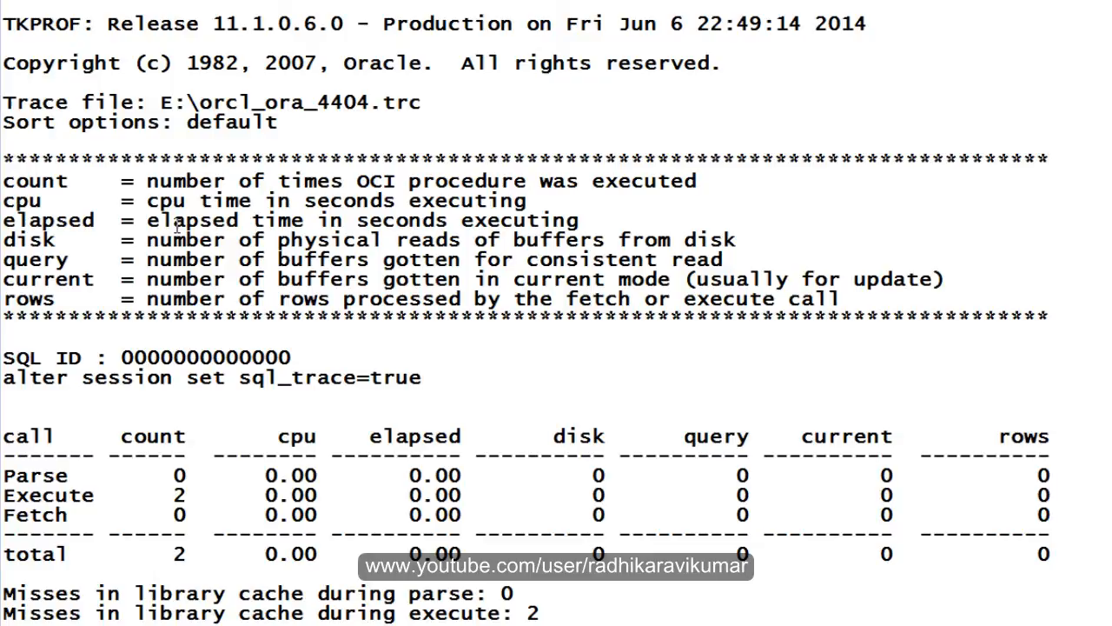
pyautogui.moveTo(606, 94)
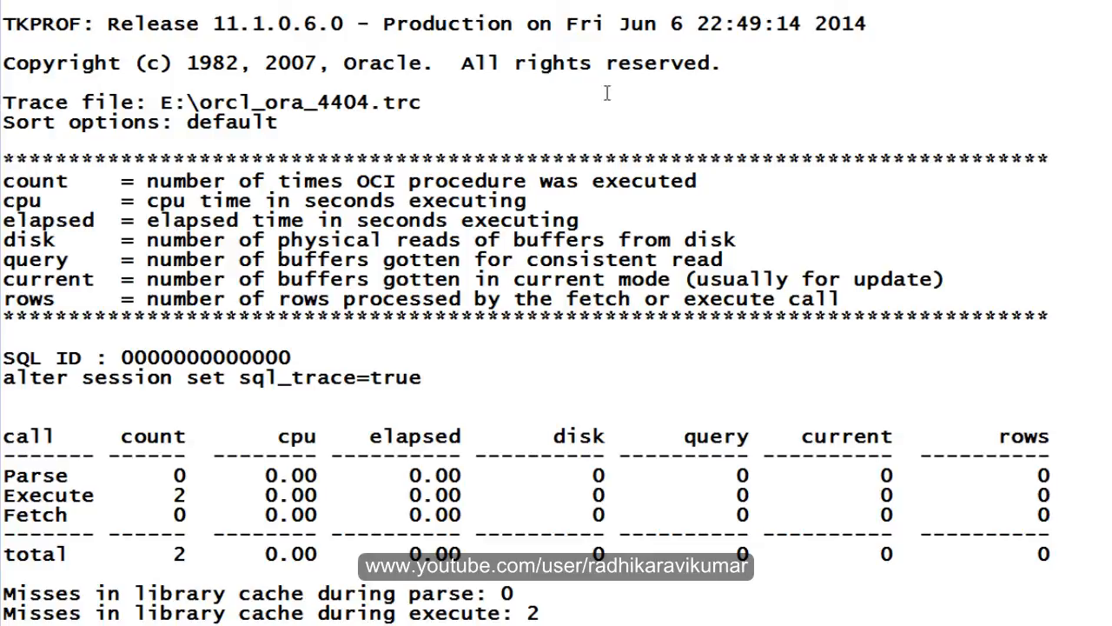
# Scroll the report down to the create or replace procedure cls statement
pyautogui.scroll(-3)
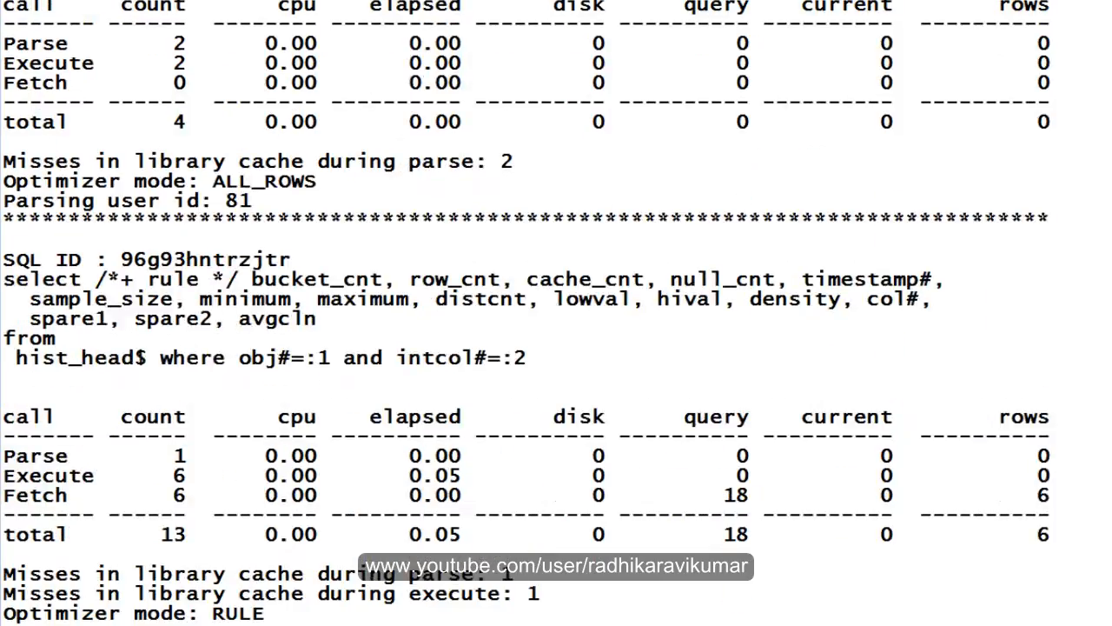
pyautogui.scroll(-3)
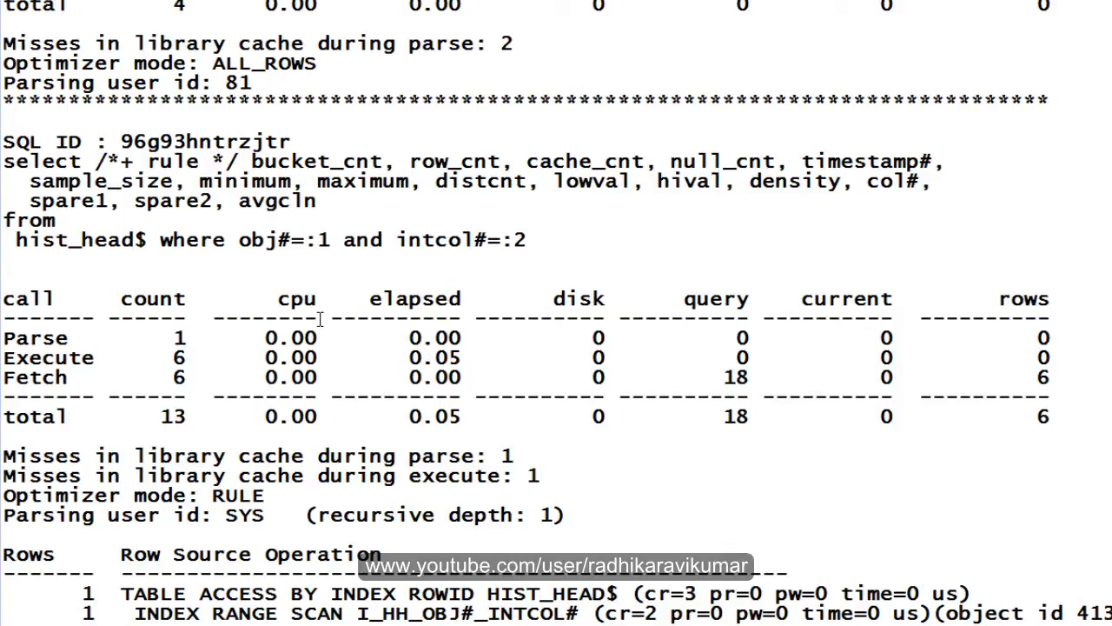
pyautogui.moveTo(337, 467)
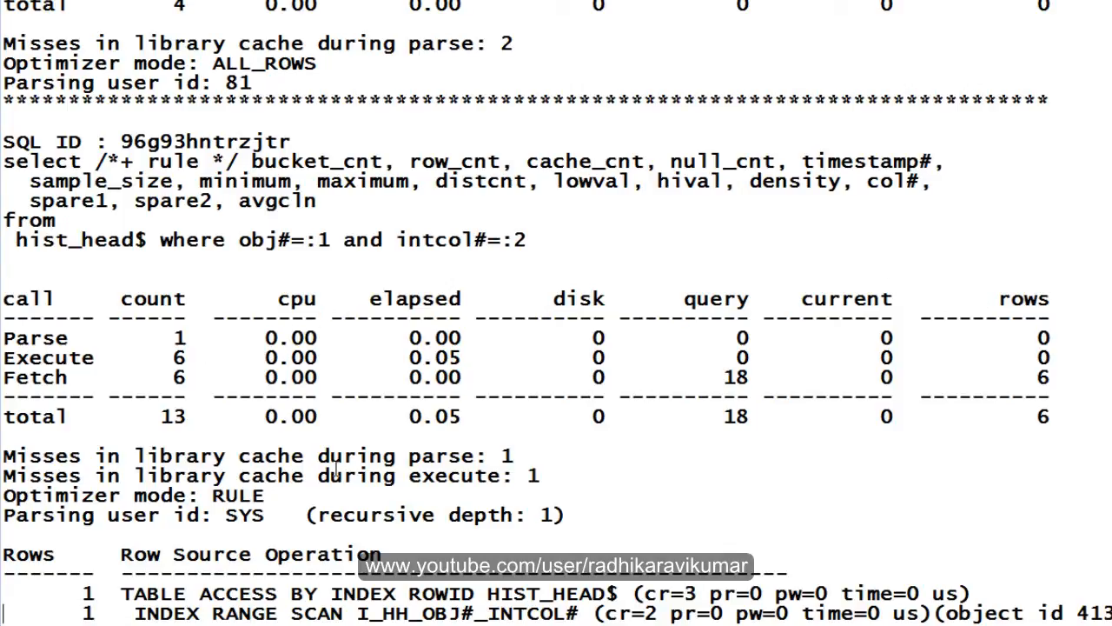
pyautogui.scroll(-3)
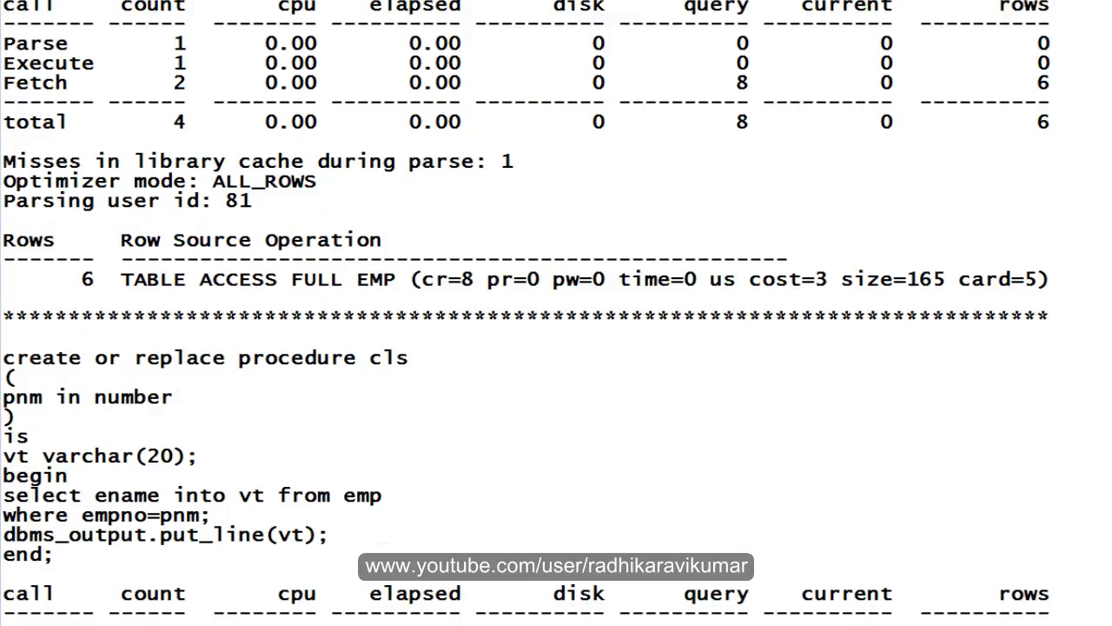
# Scroll past the cls statistics and declare block to the select ora_dict_obj_type from dual query
pyautogui.scroll(-3)
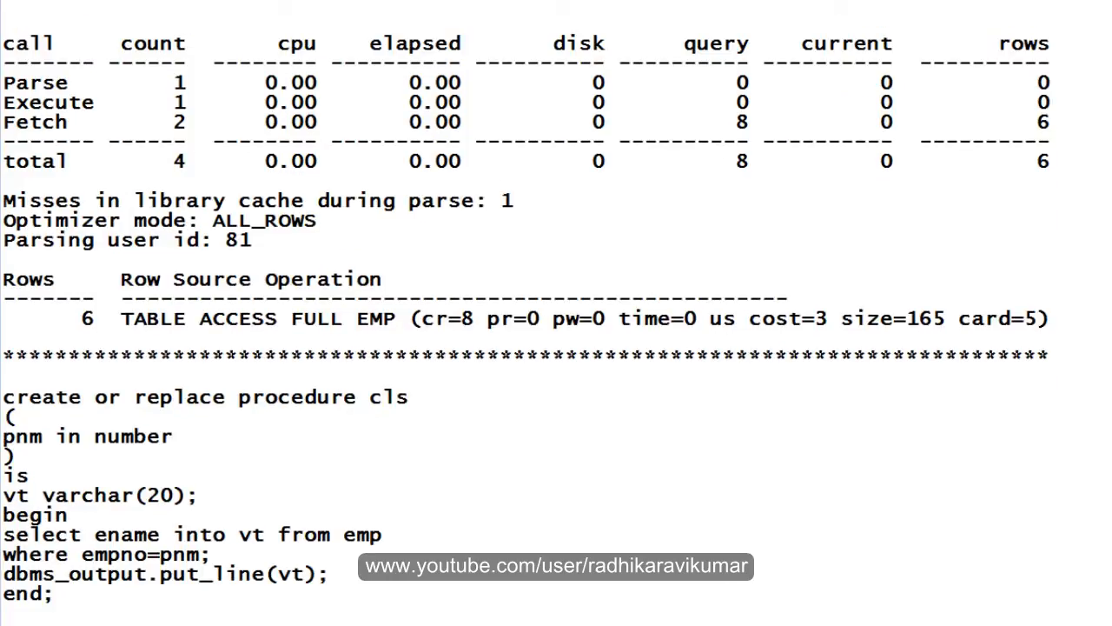
pyautogui.scroll(-3)
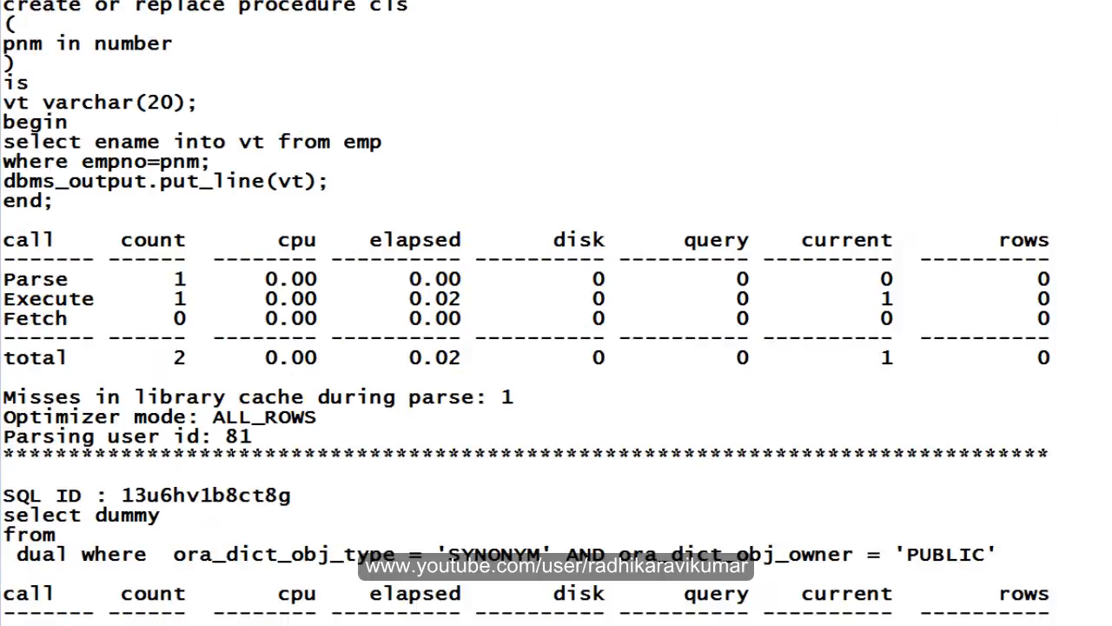
pyautogui.scroll(-3)
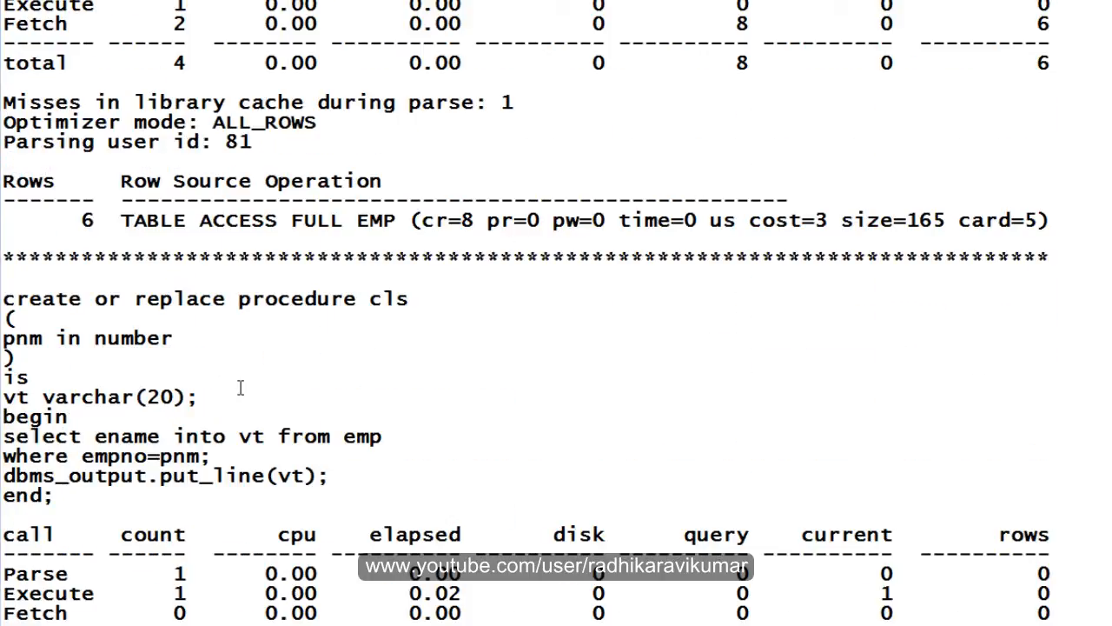
pyautogui.moveTo(261, 376)
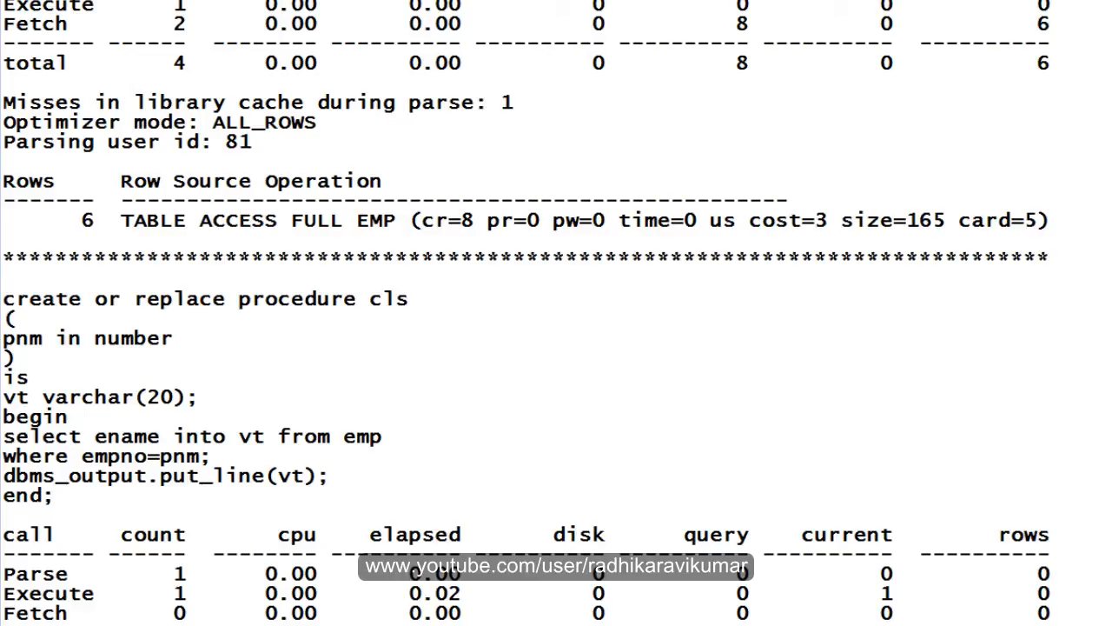
pyautogui.scroll(-3)
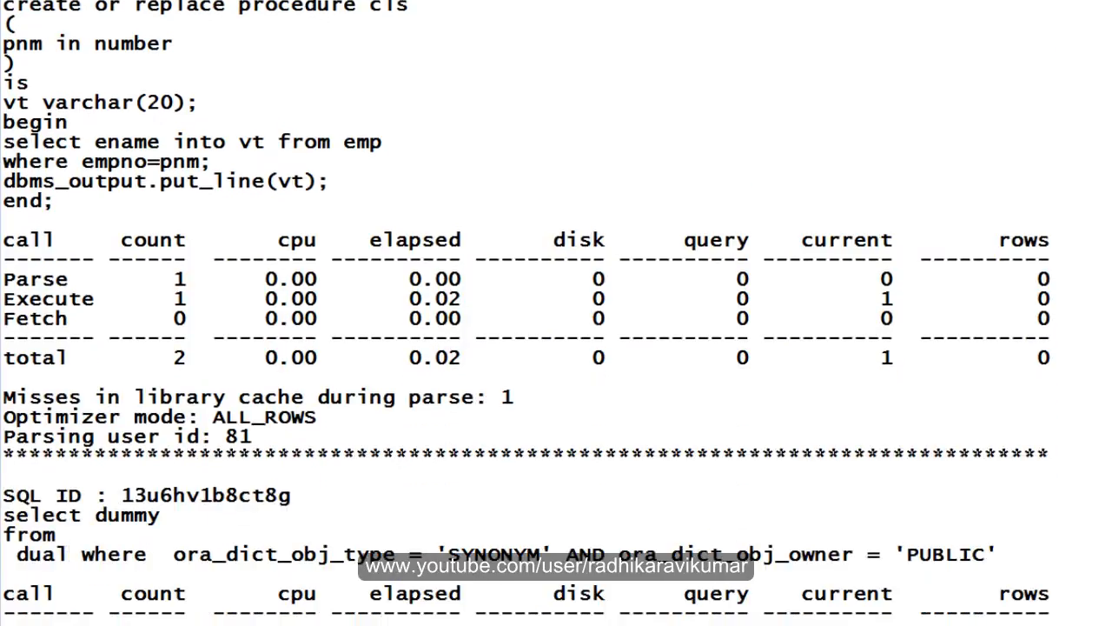
pyautogui.scroll(-3)
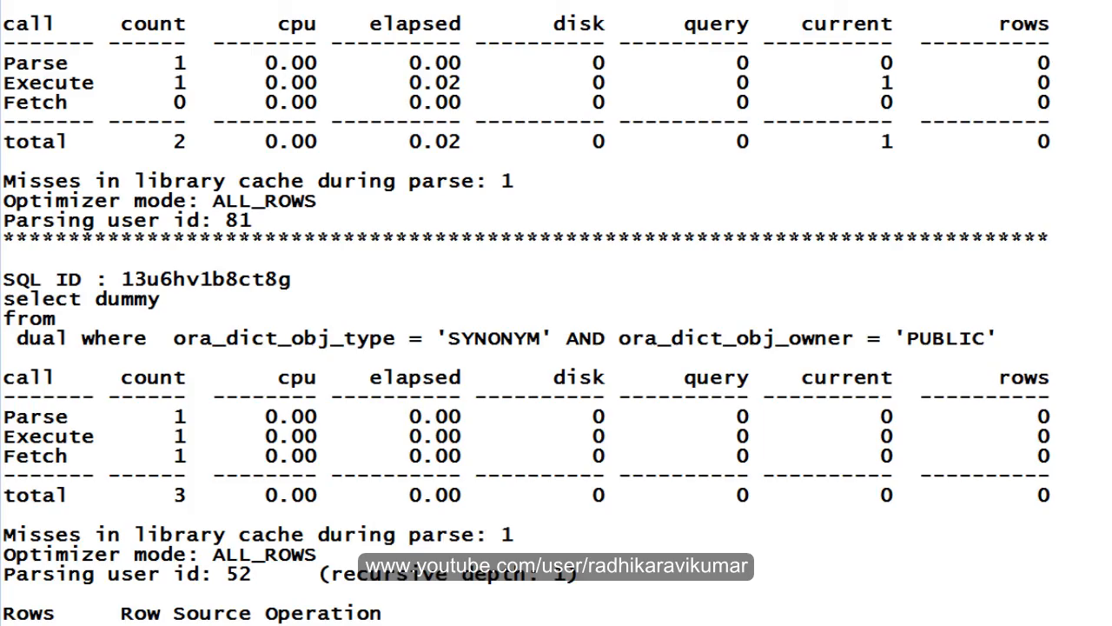
pyautogui.scroll(-3)
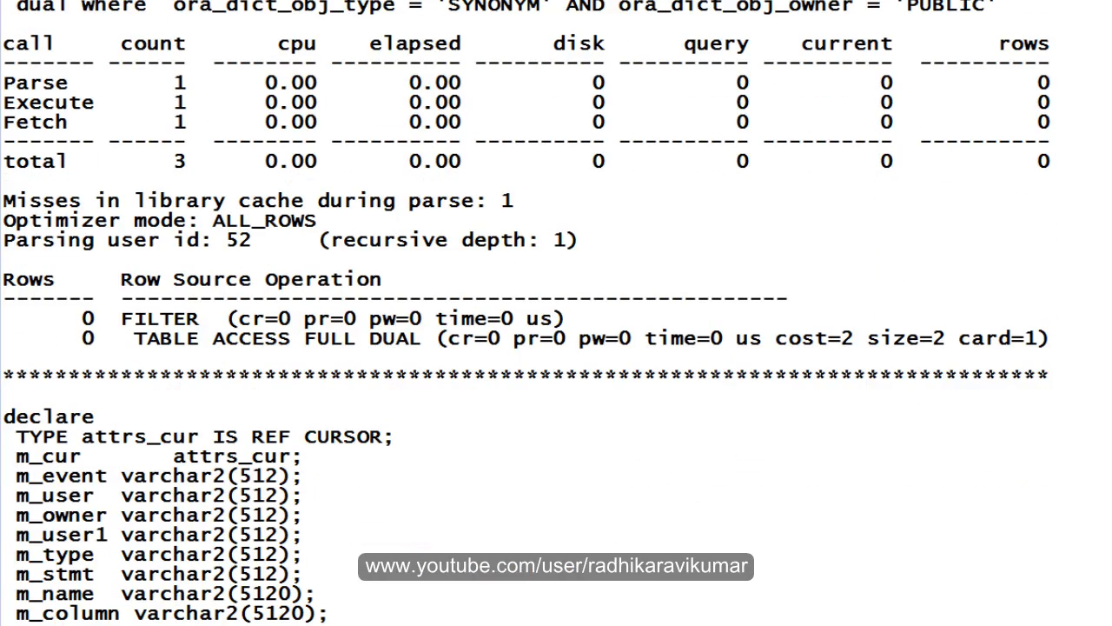
pyautogui.scroll(-3)
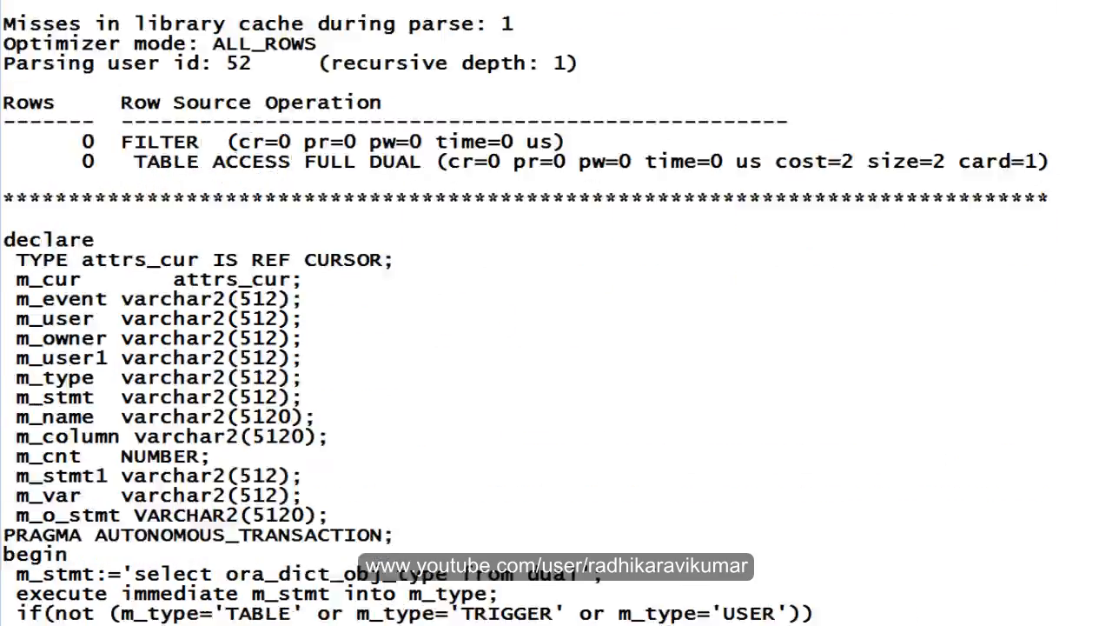
pyautogui.scroll(-3)
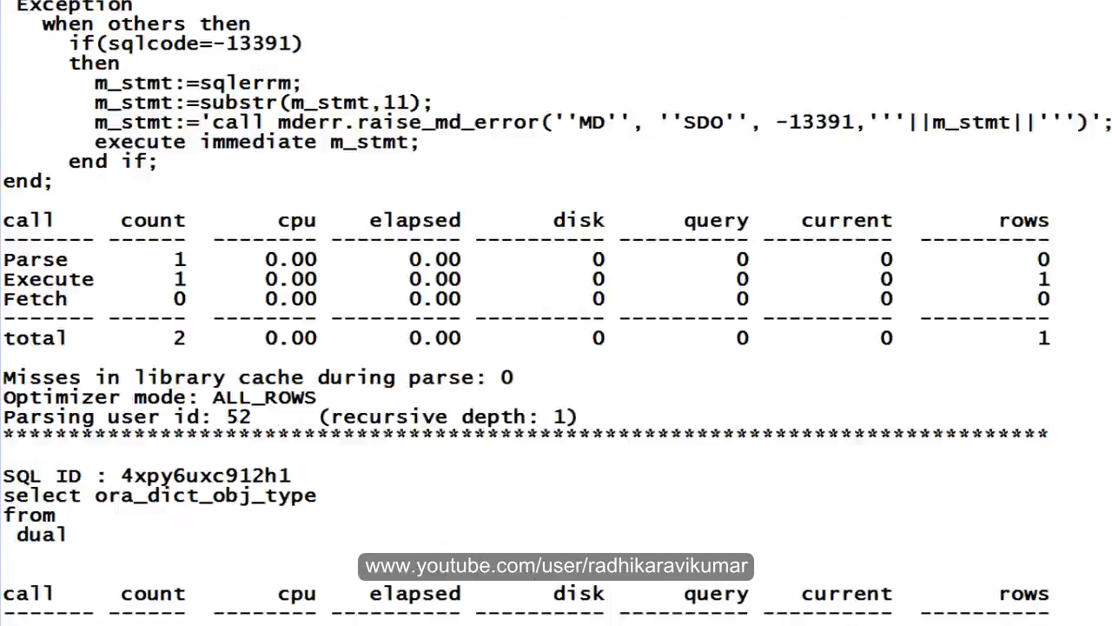